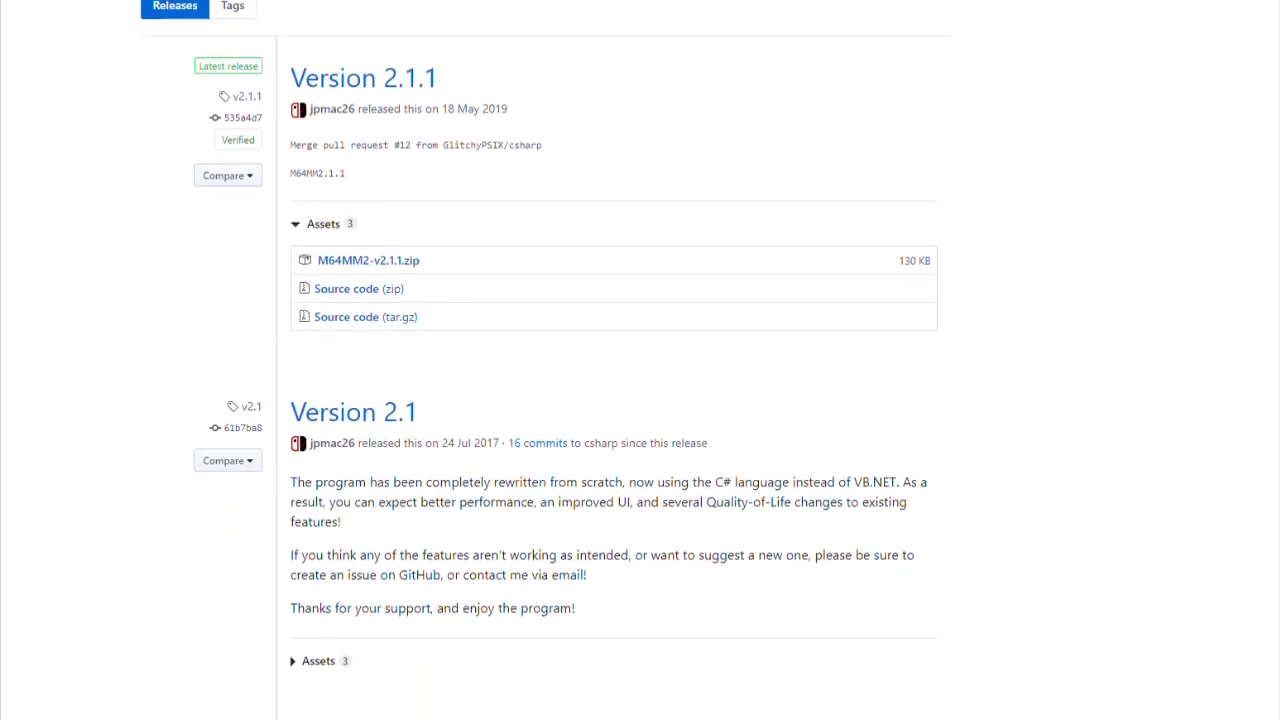
Step: Scroll down to Camera Controls and soft-freeze the game camera
scroll(down, 3)
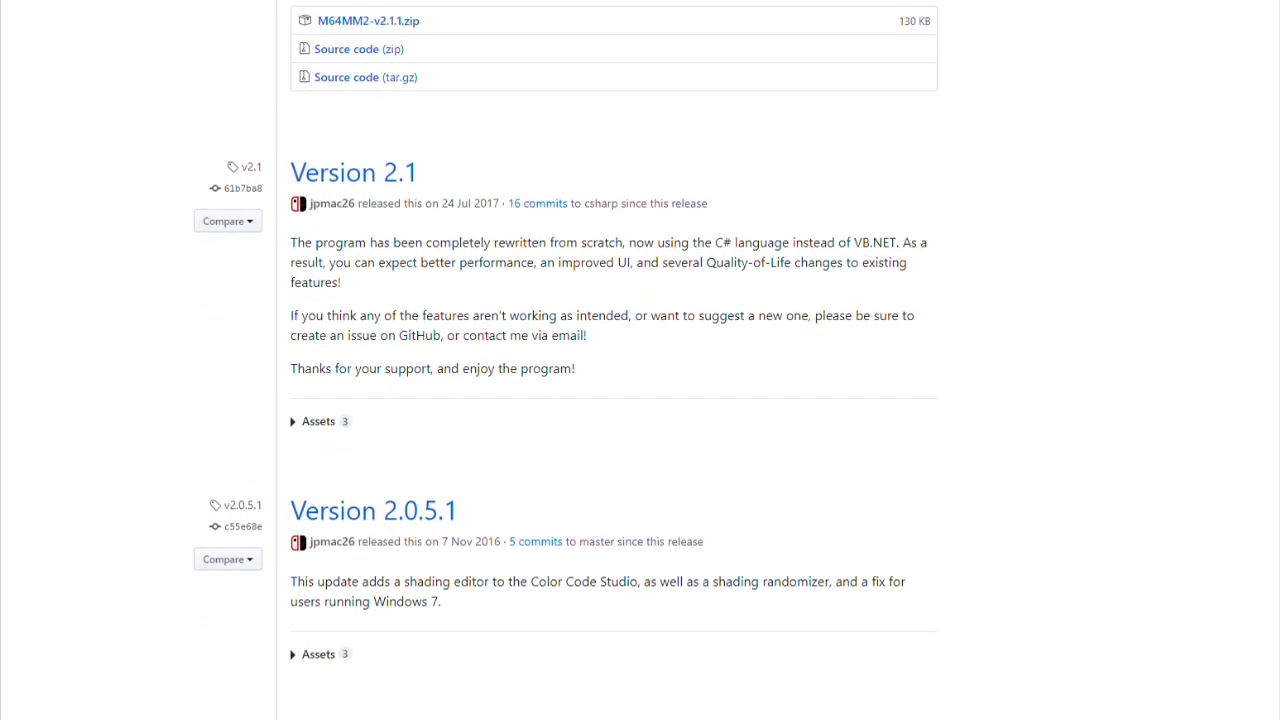
scroll(down, 3)
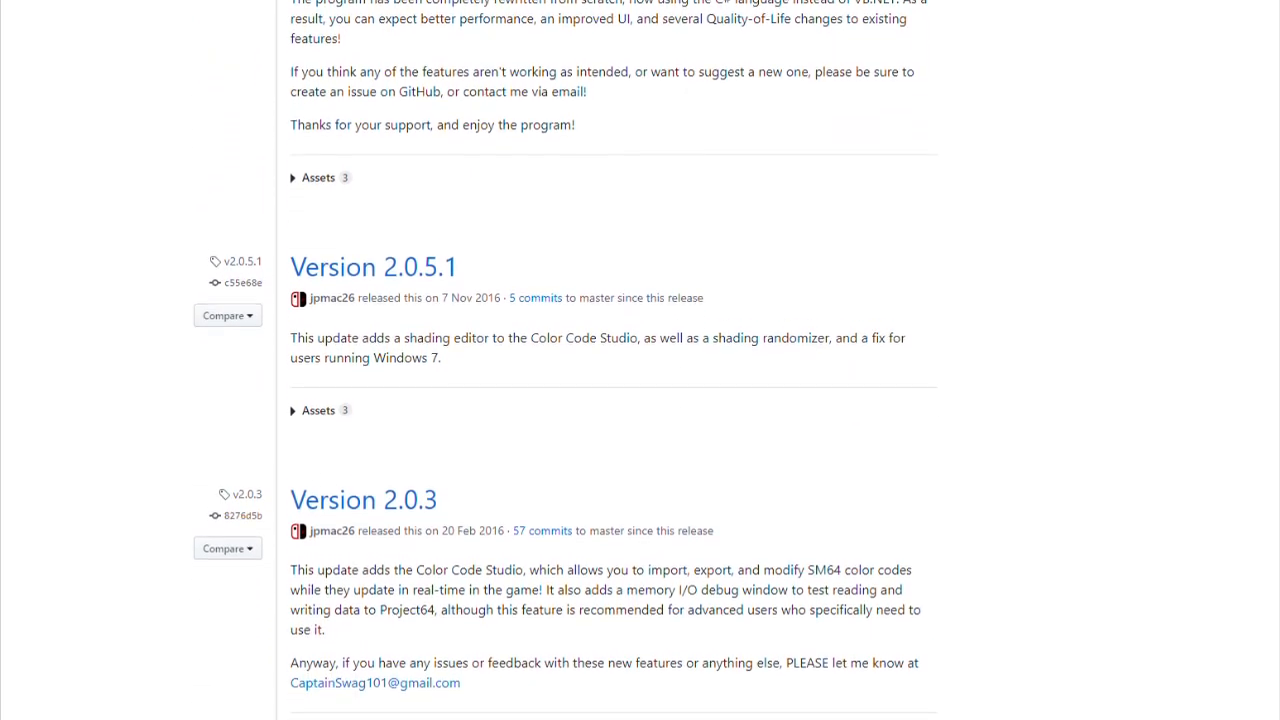
scroll(down, 3)
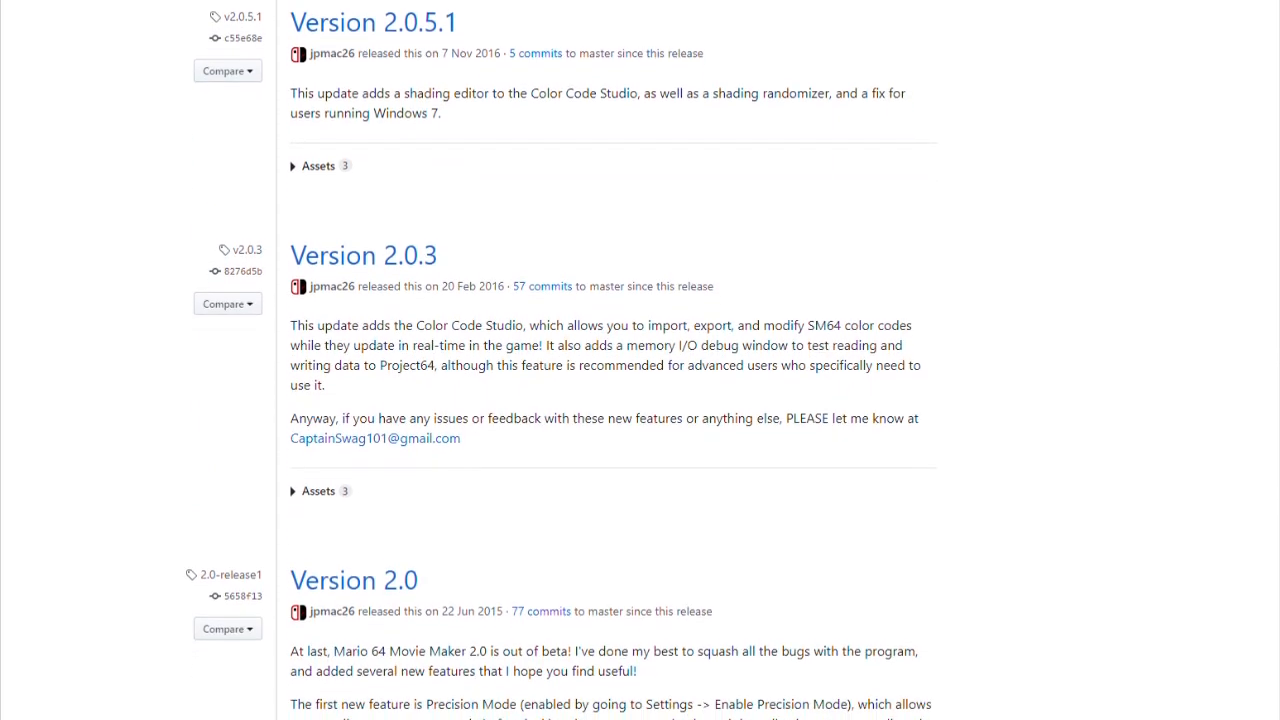
scroll(down, 3)
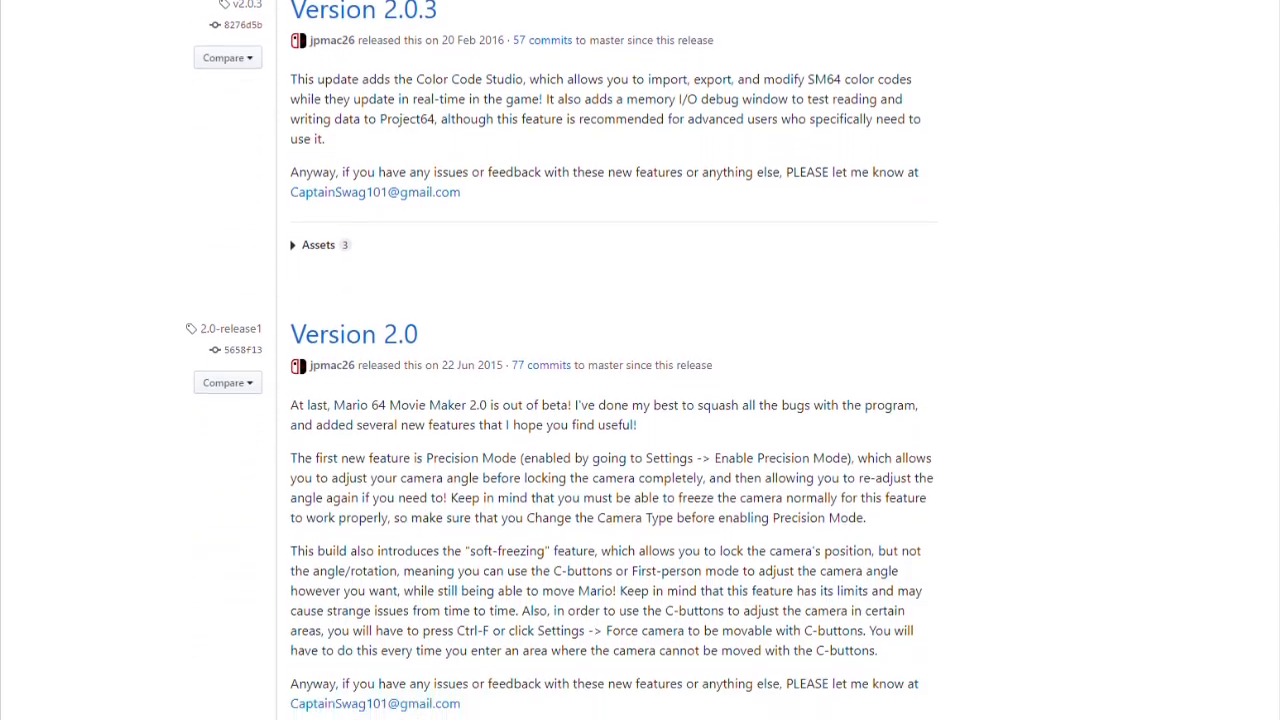
scroll(down, 3)
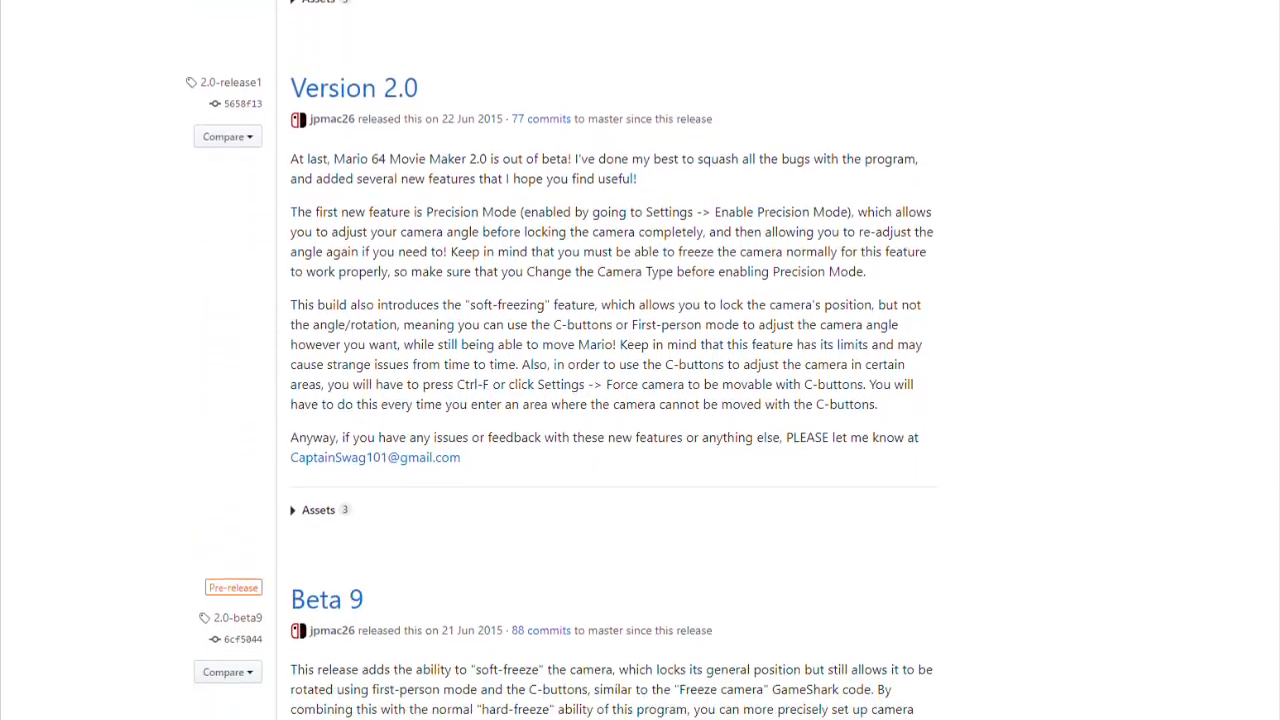
scroll(down, 3)
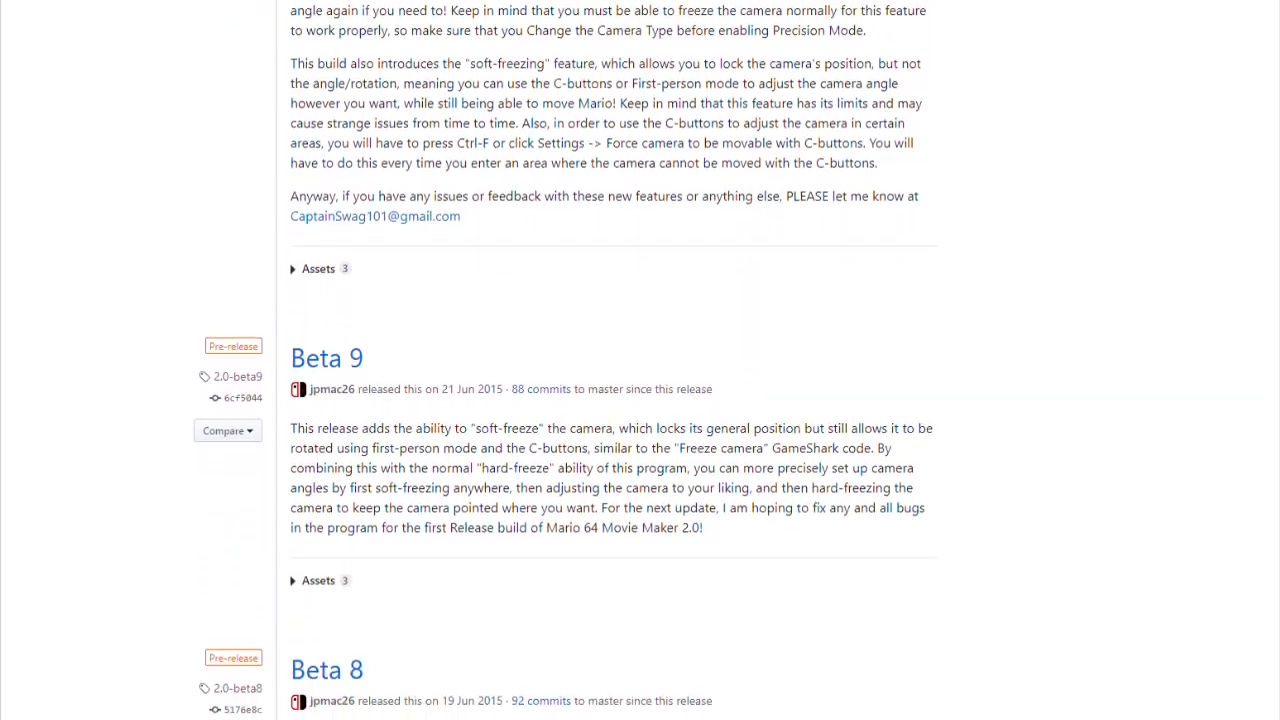
scroll(down, 3)
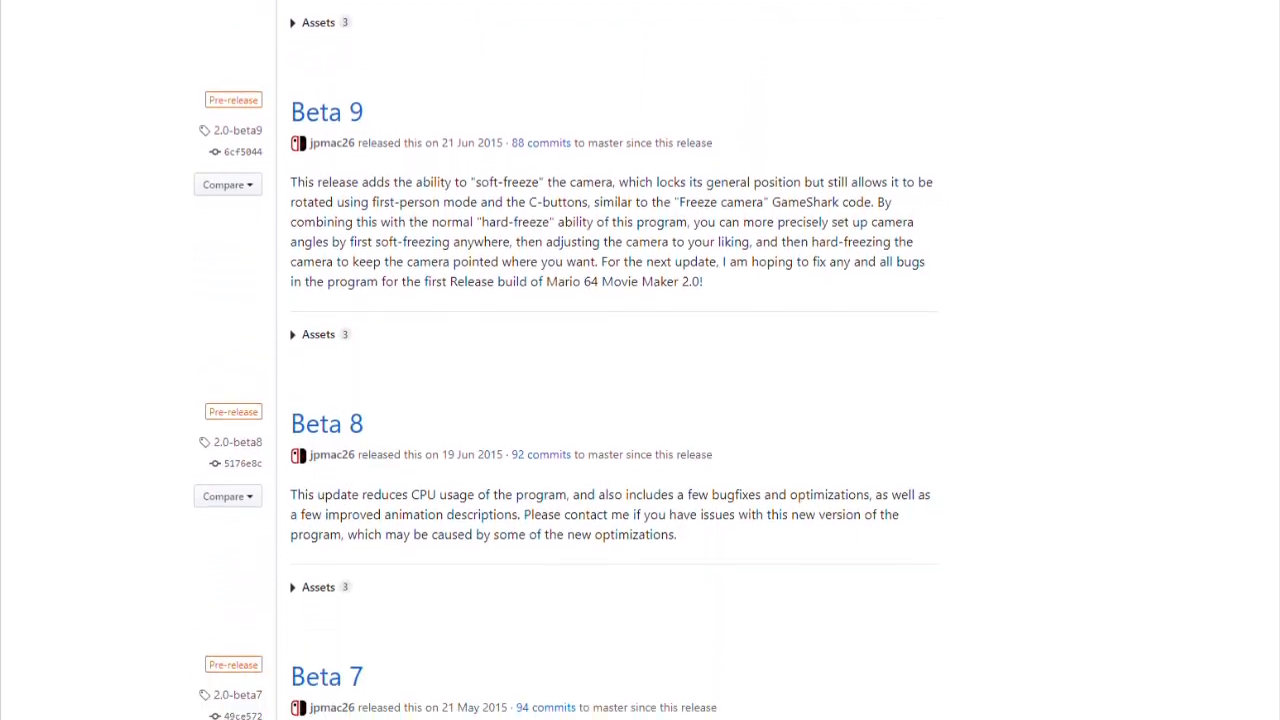
scroll(down, 3)
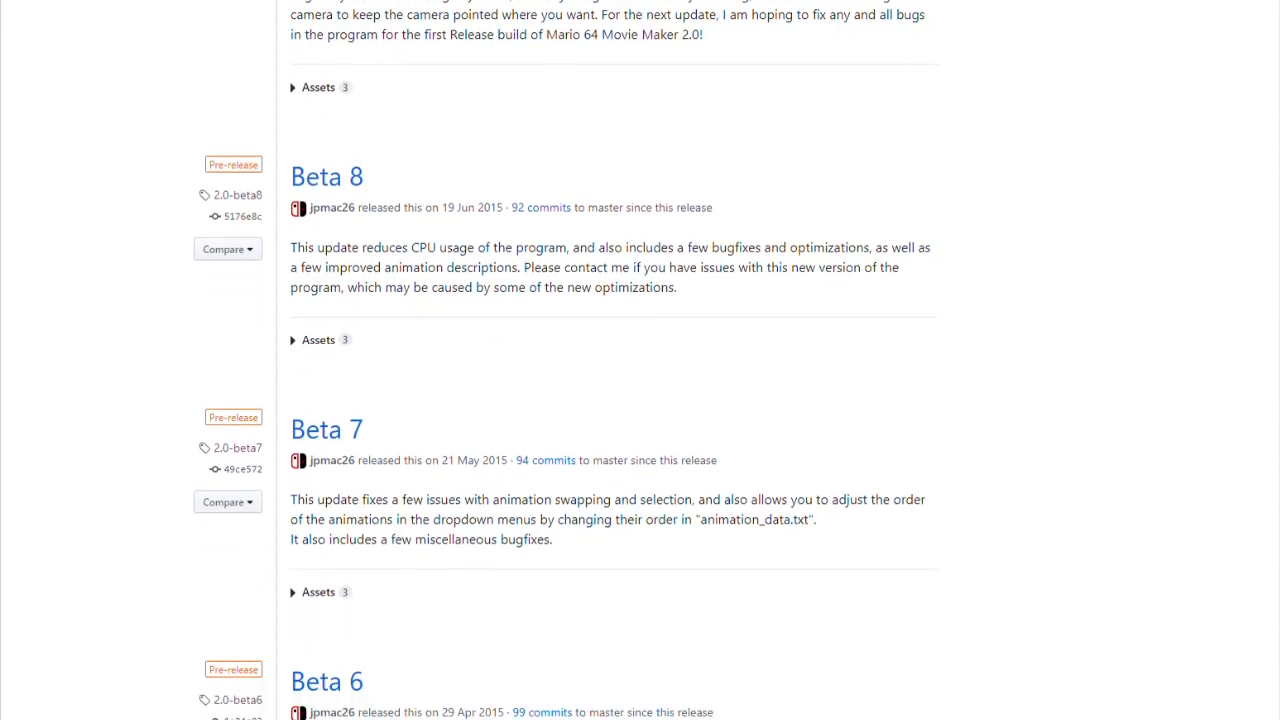
scroll(down, 3)
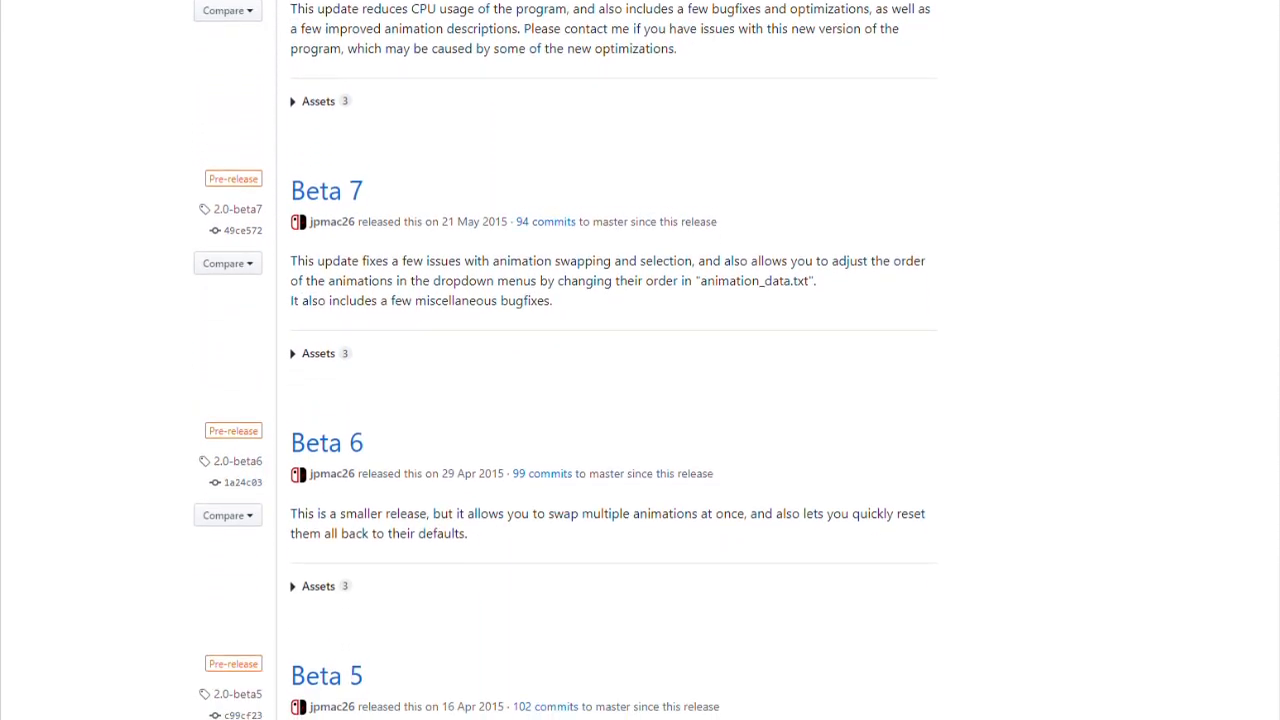
scroll(down, 3)
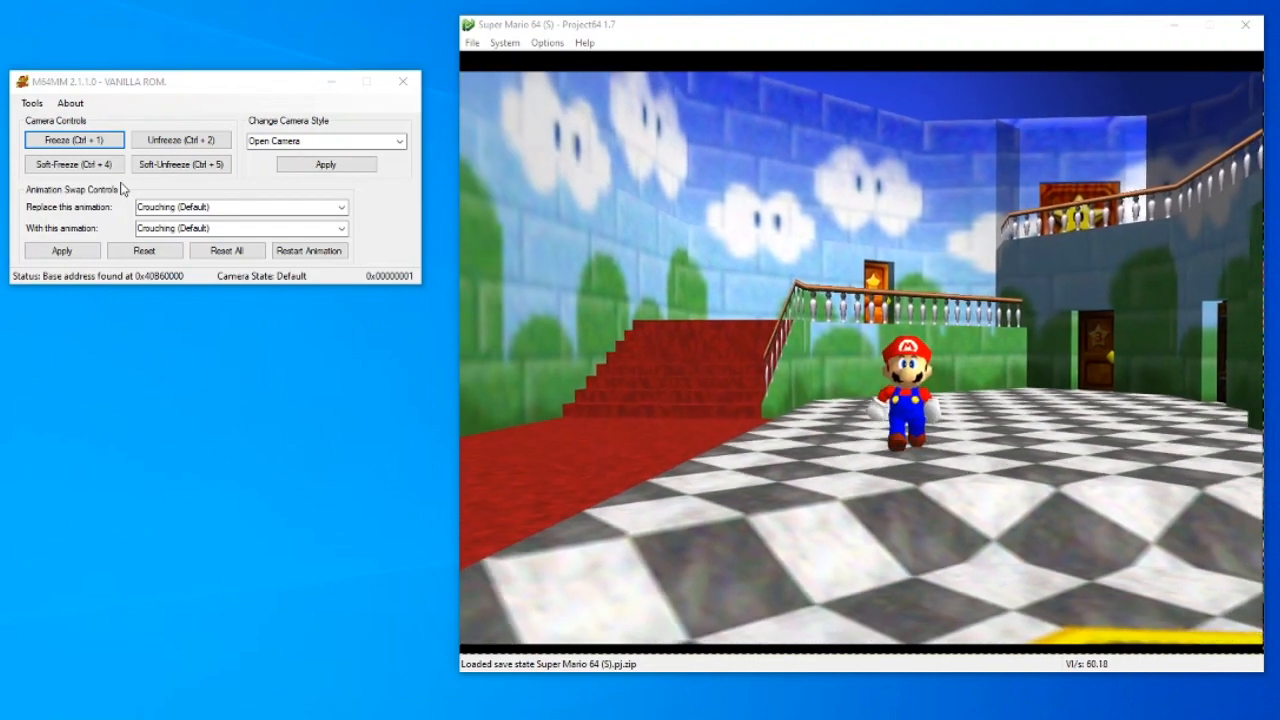
click(73, 164)
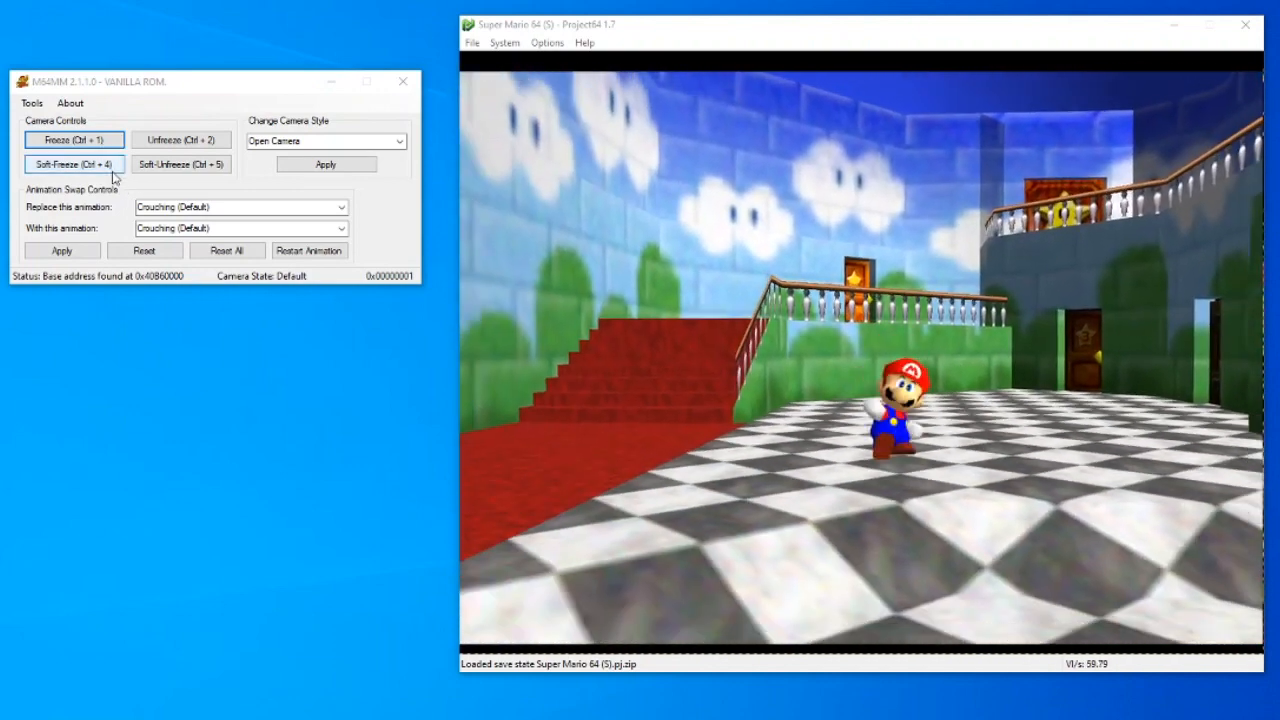
click(73, 164)
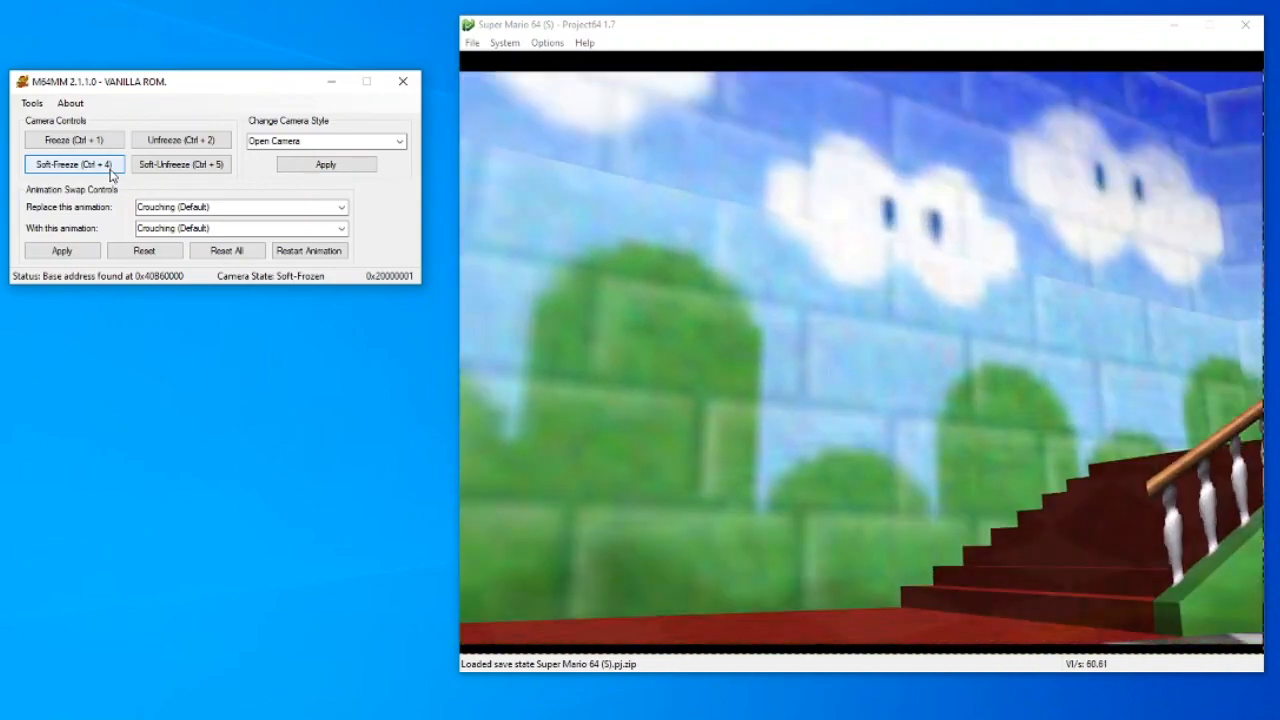
Step: Release the soft-frozen camera, soft-freeze it again, then fully freeze it
click(73, 139)
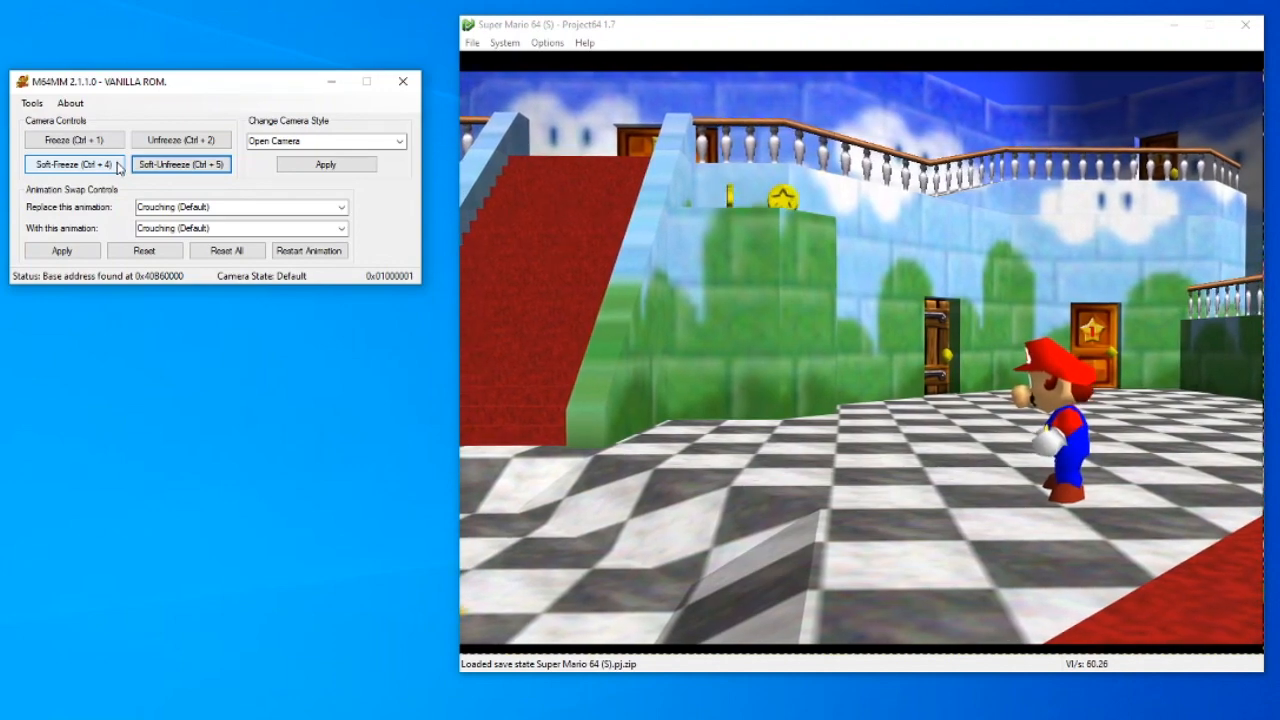
click(73, 164)
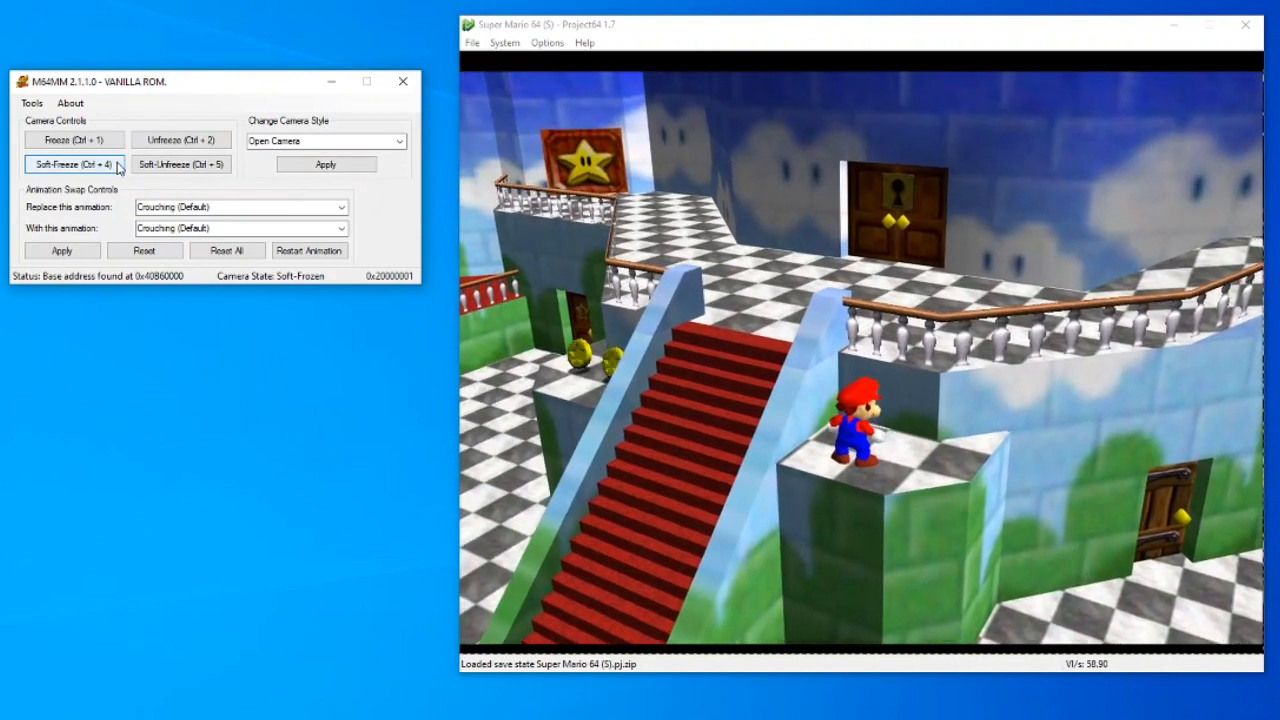
click(74, 139)
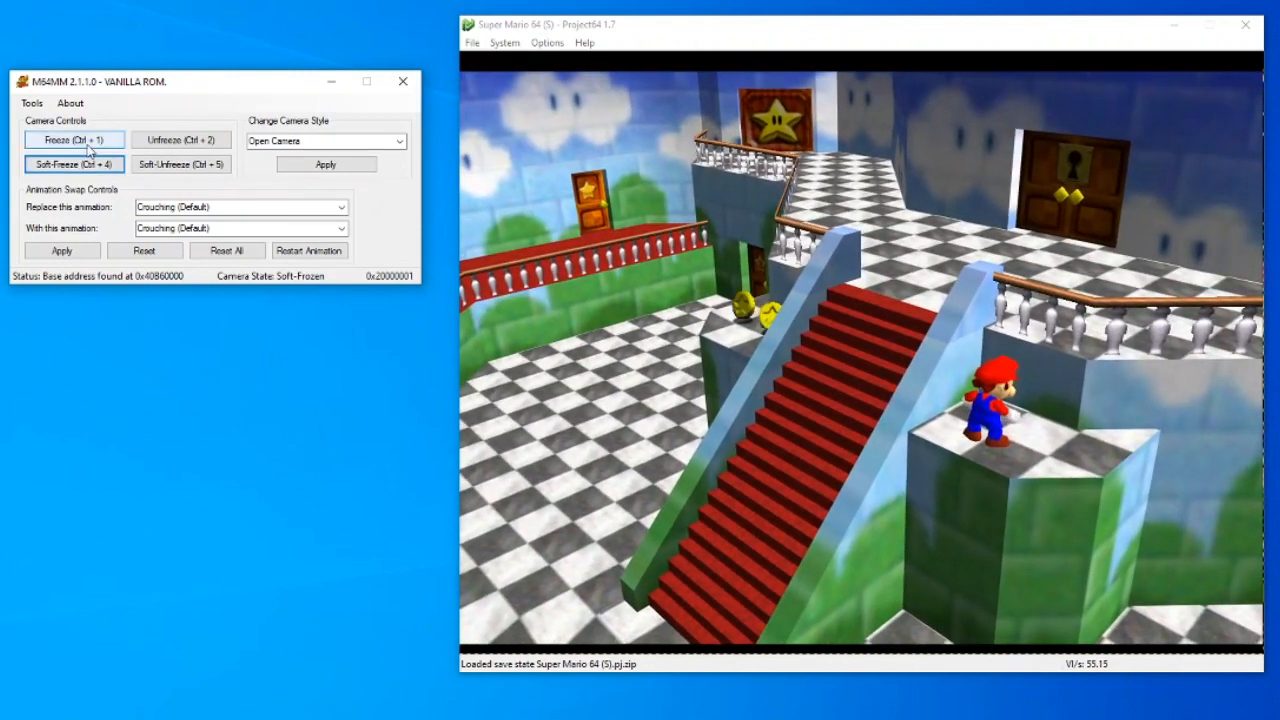
click(74, 139)
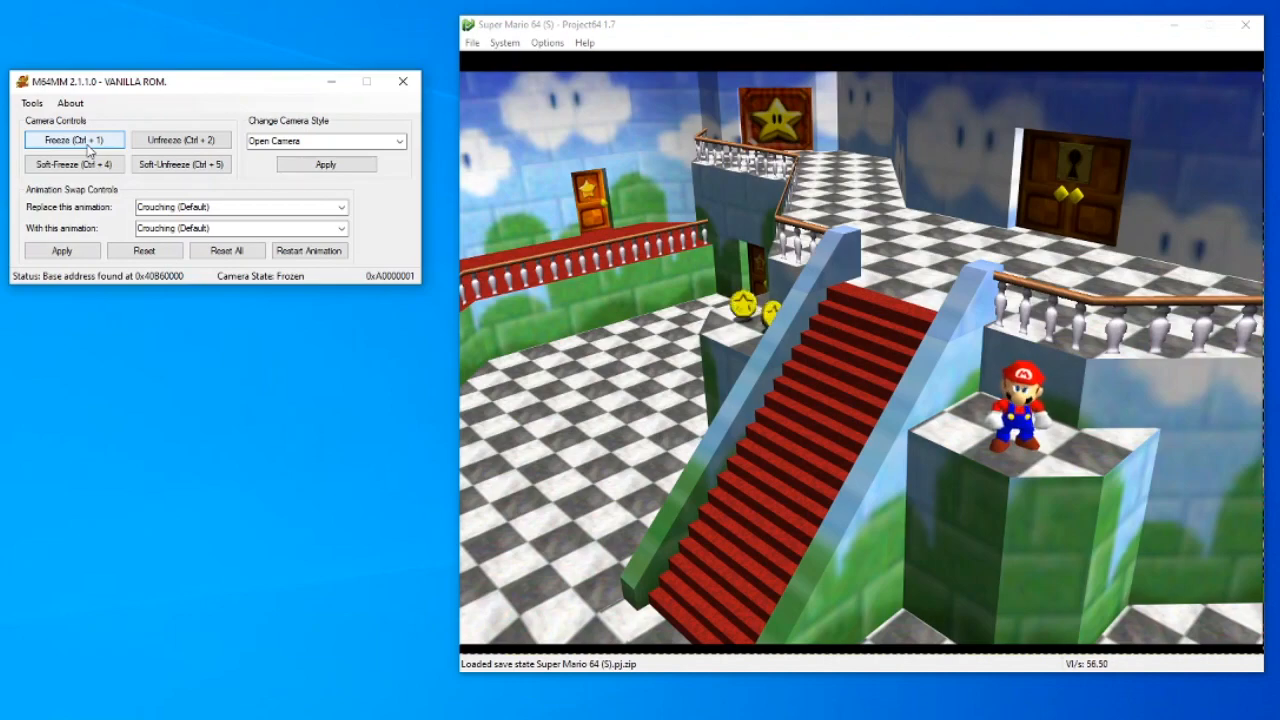
Step: Alternate the camera between normal, frozen and soft-frozen states, ending in Bob-omb Battlefield
click(180, 164)
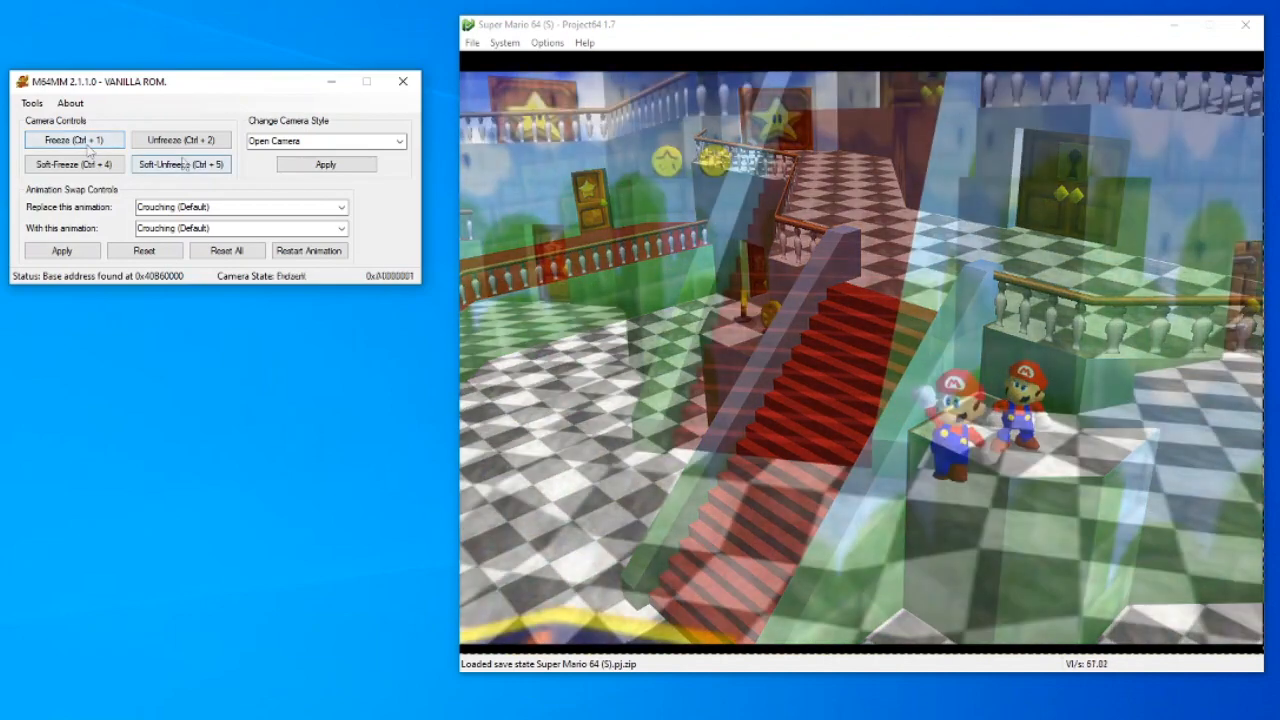
click(180, 164)
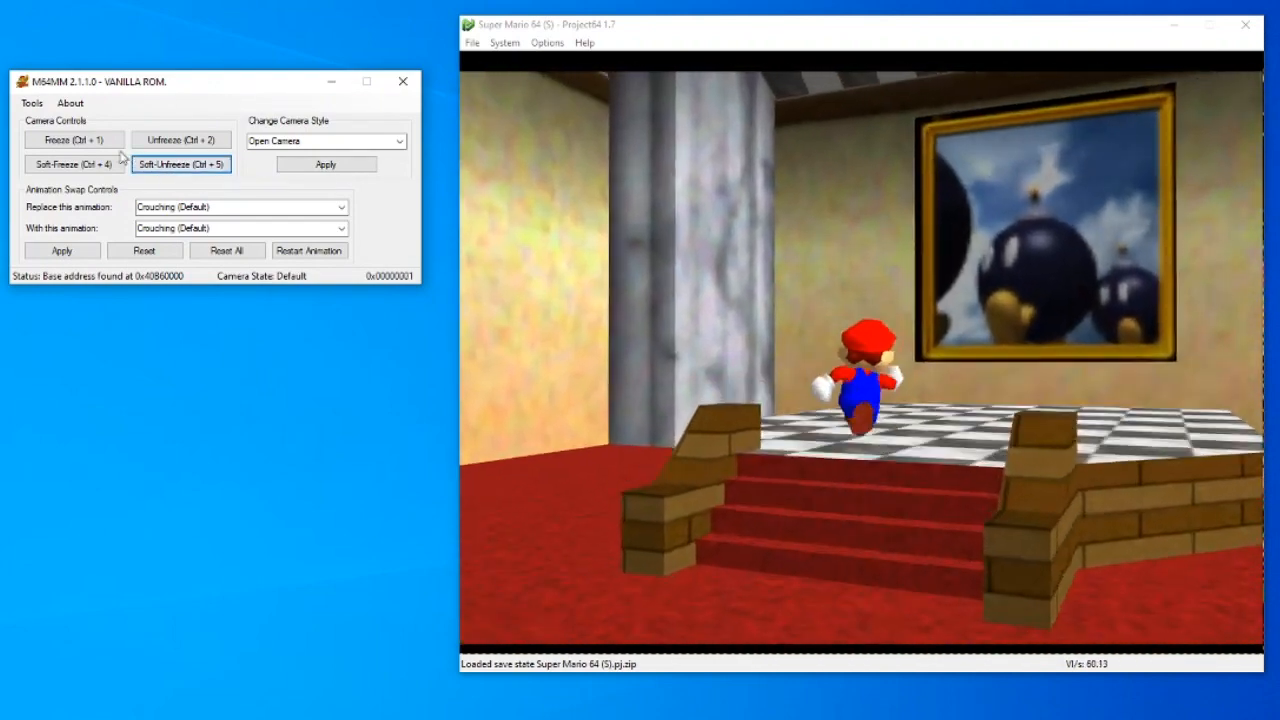
click(74, 164)
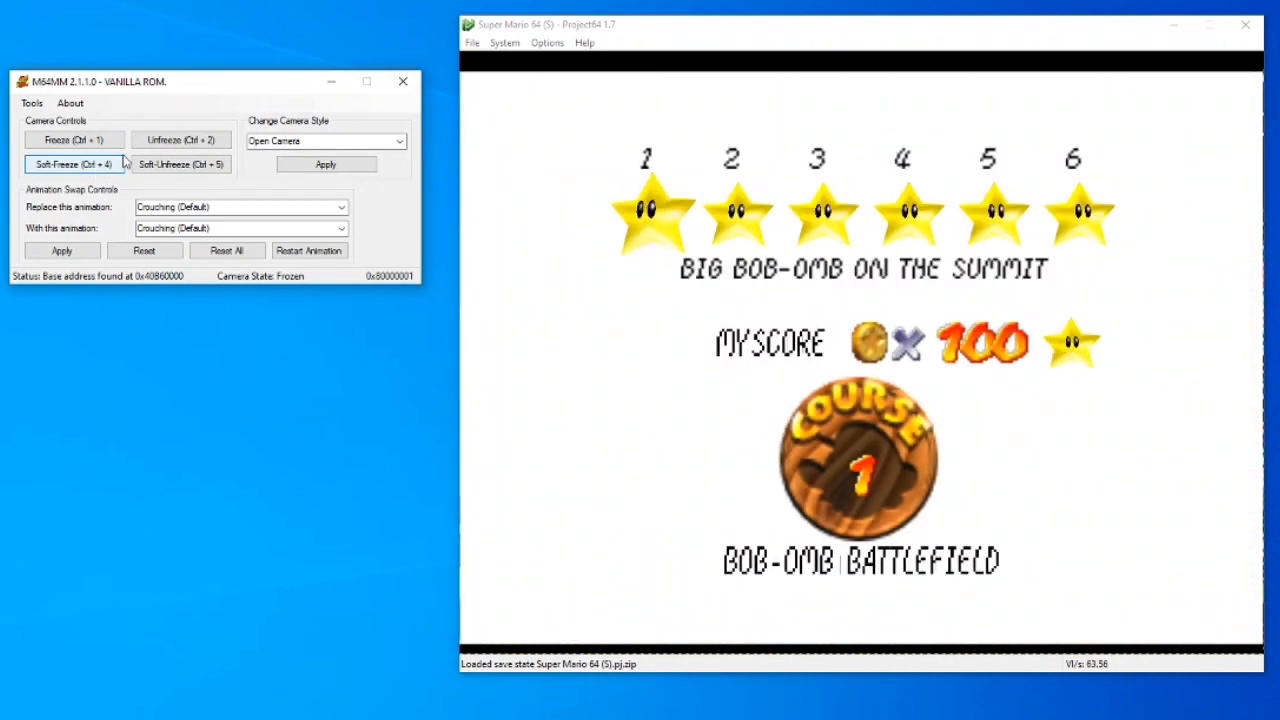
click(180, 139)
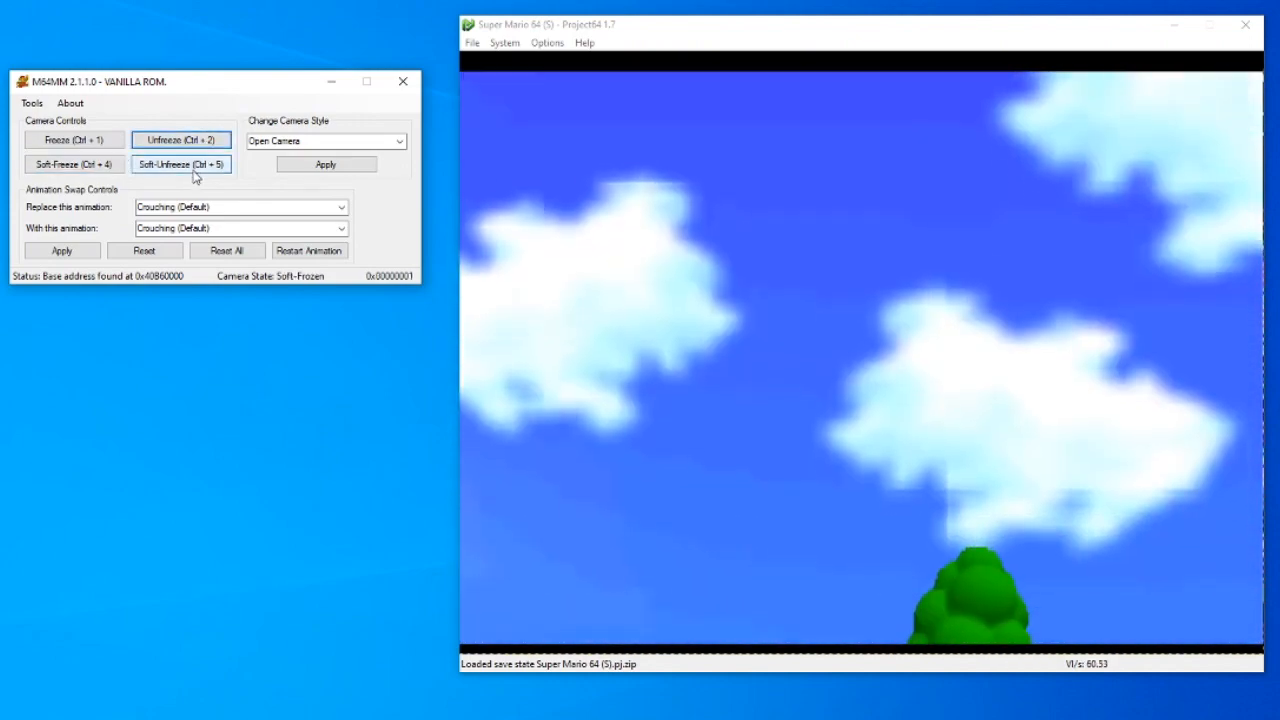
click(181, 164)
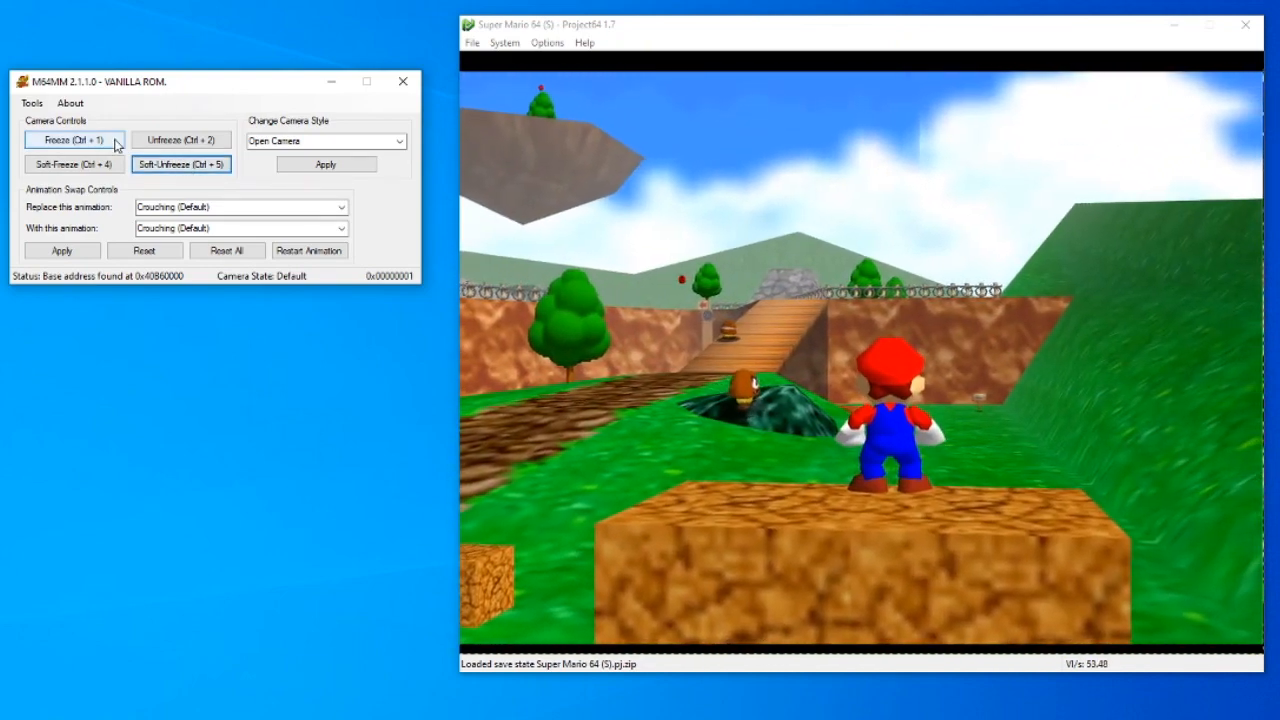
click(74, 139)
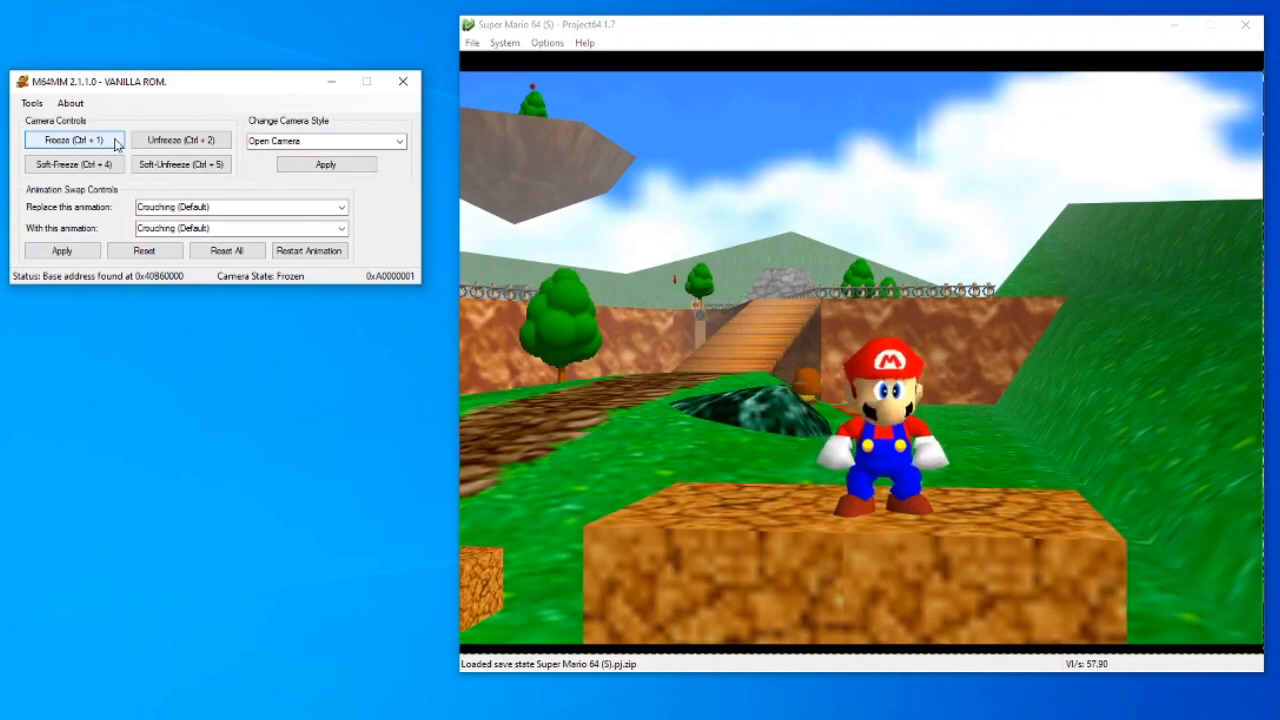
click(181, 164)
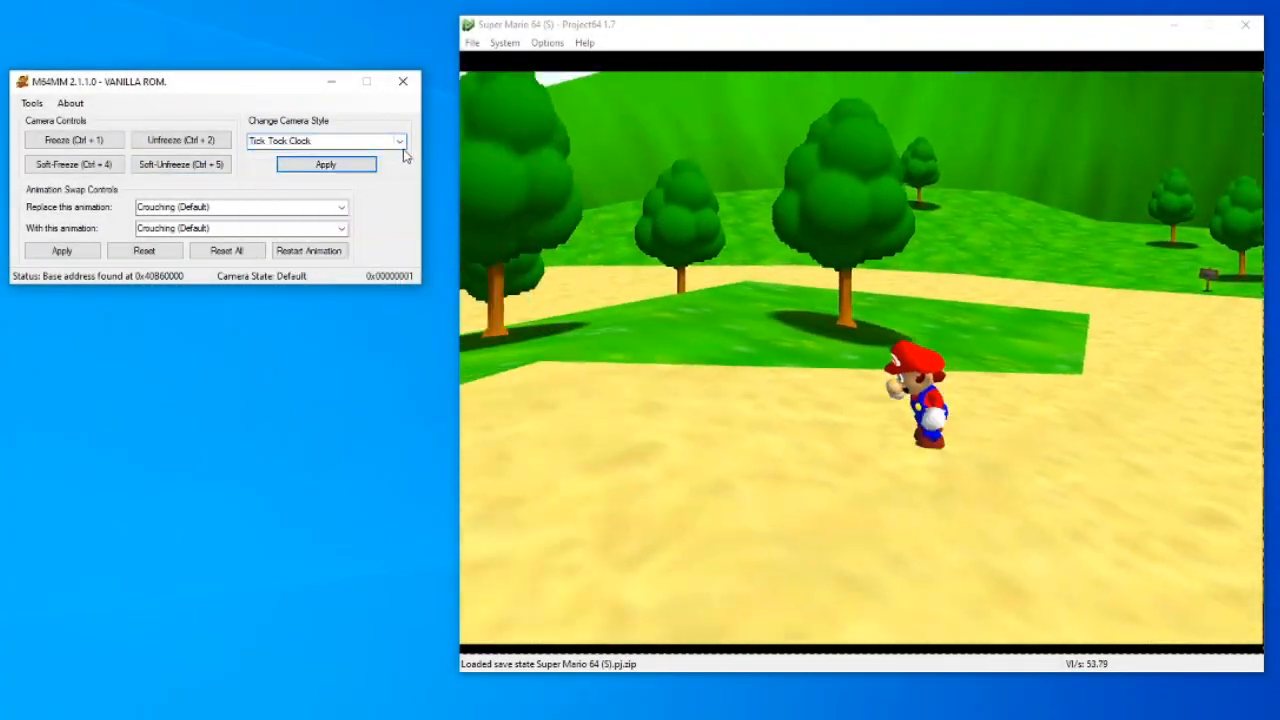
Step: Try the Inside Castle/Haunted Mansion camera style, then apply the Unmoving style
click(399, 140)
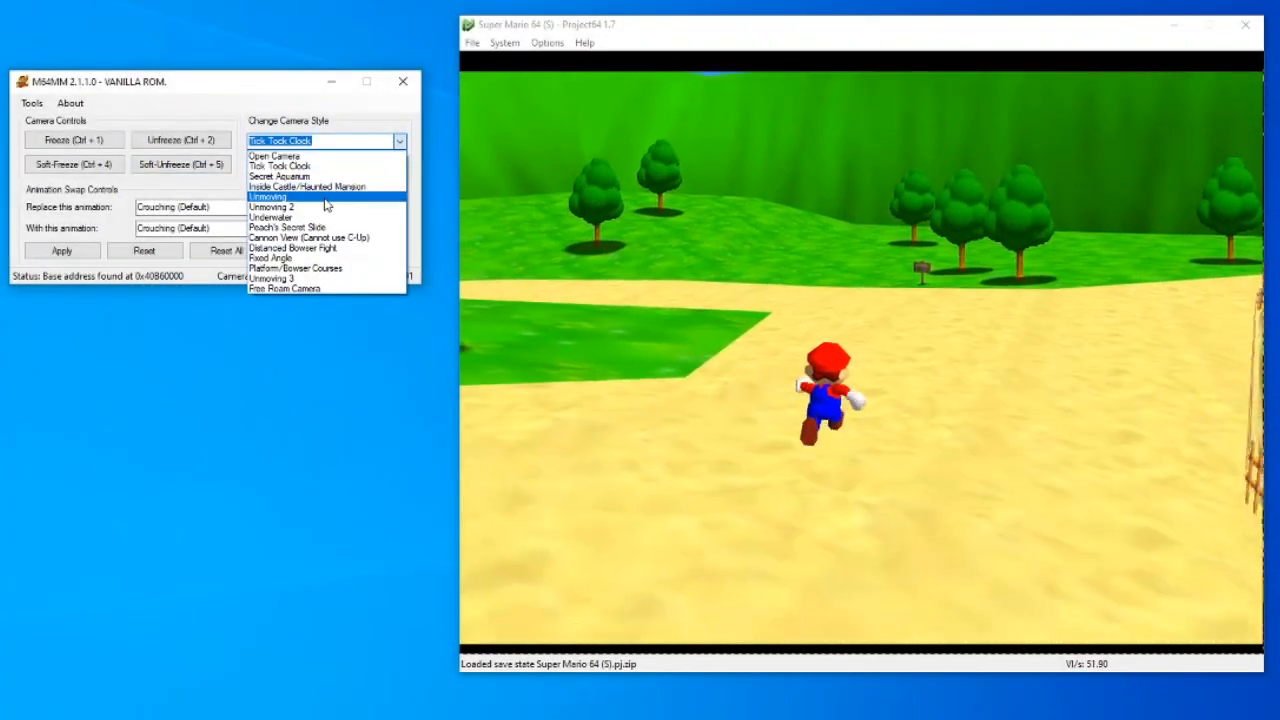
click(270, 196)
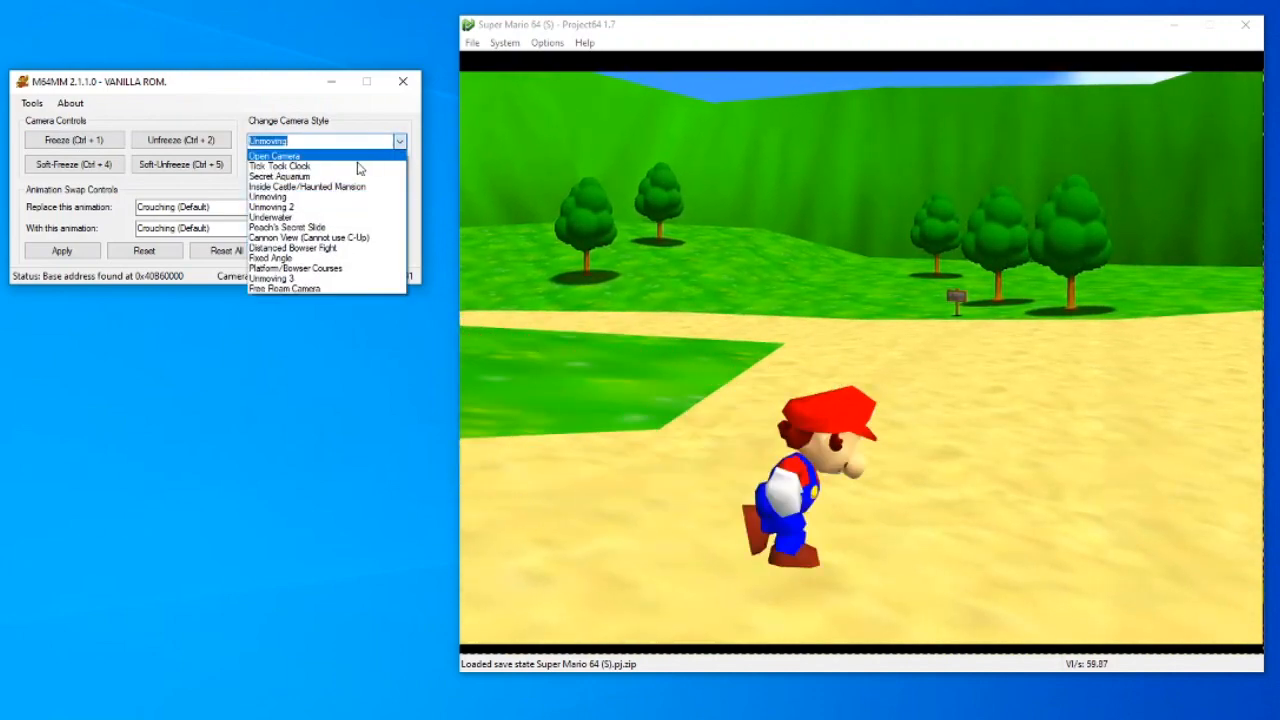
click(307, 186)
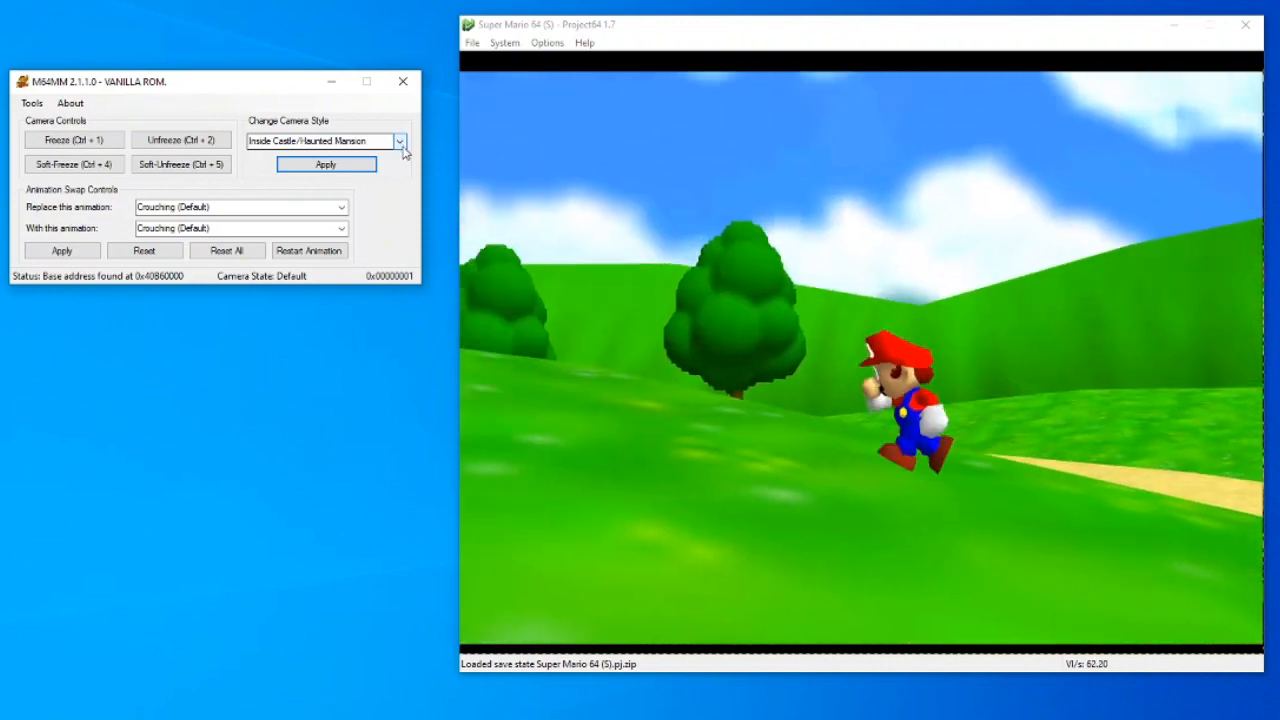
click(399, 140)
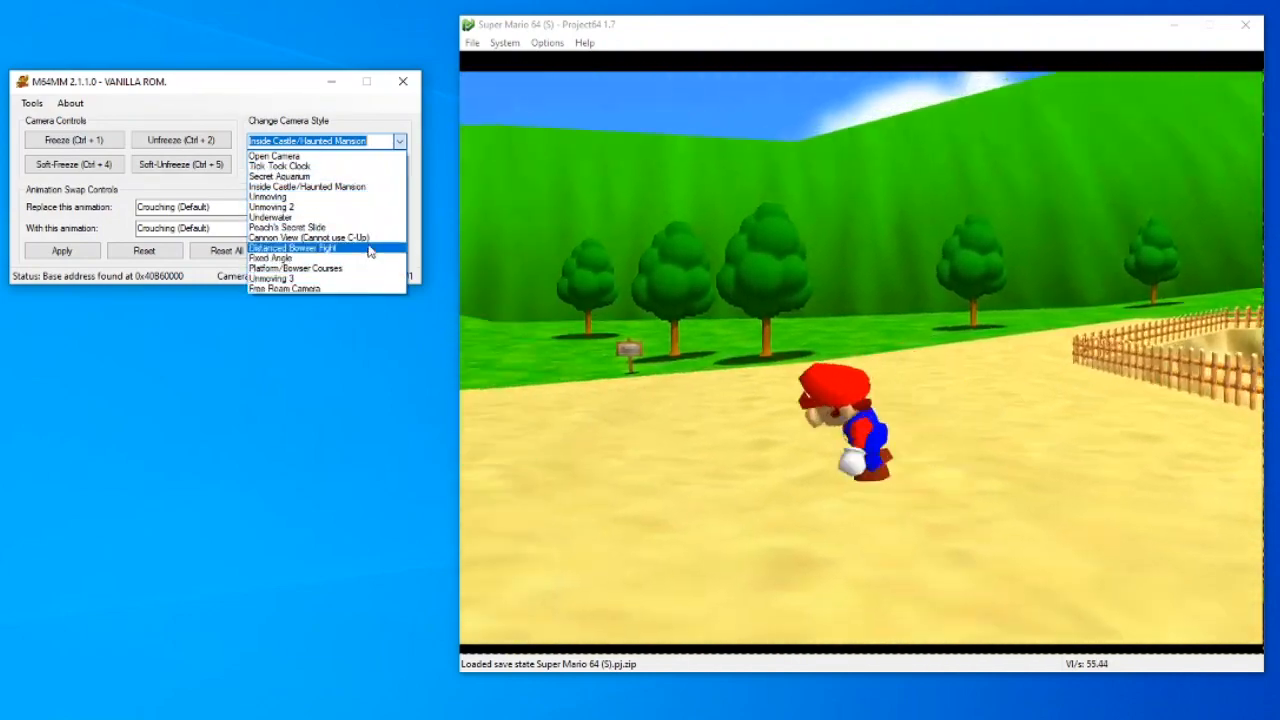
click(268, 196)
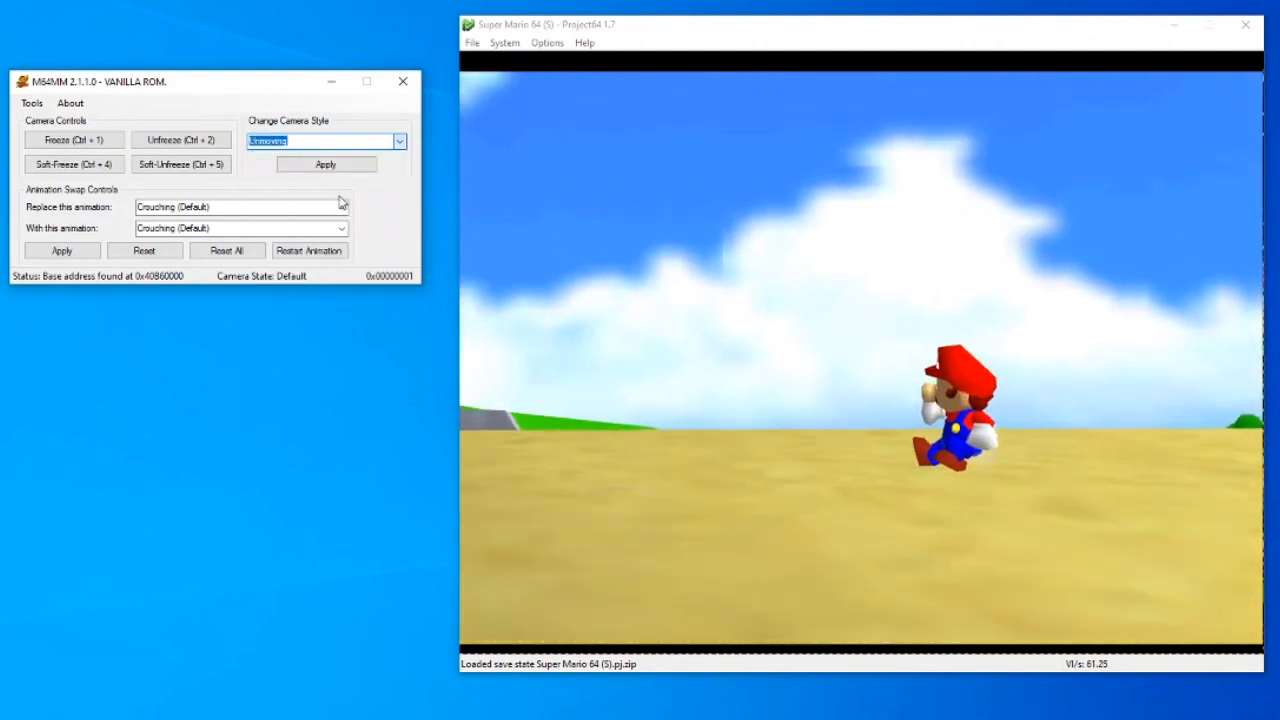
click(325, 164)
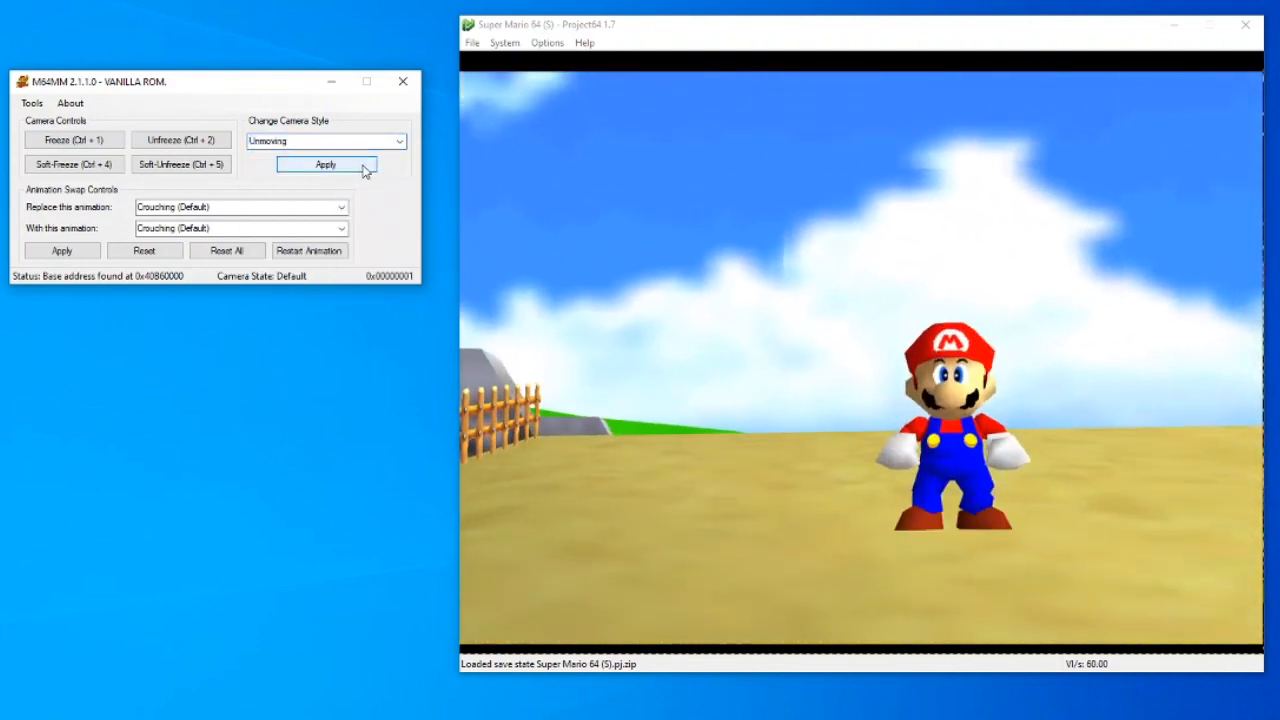
Step: Choose and apply the Open Camera style
click(325, 164)
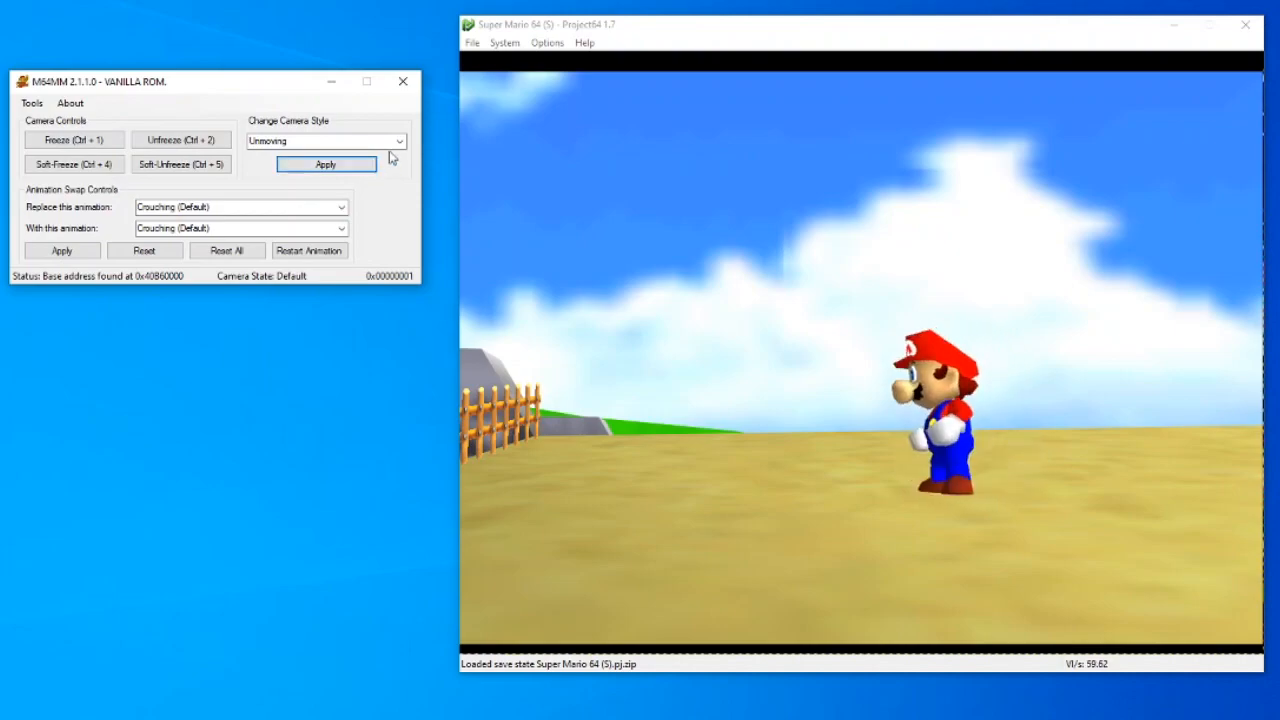
click(325, 140)
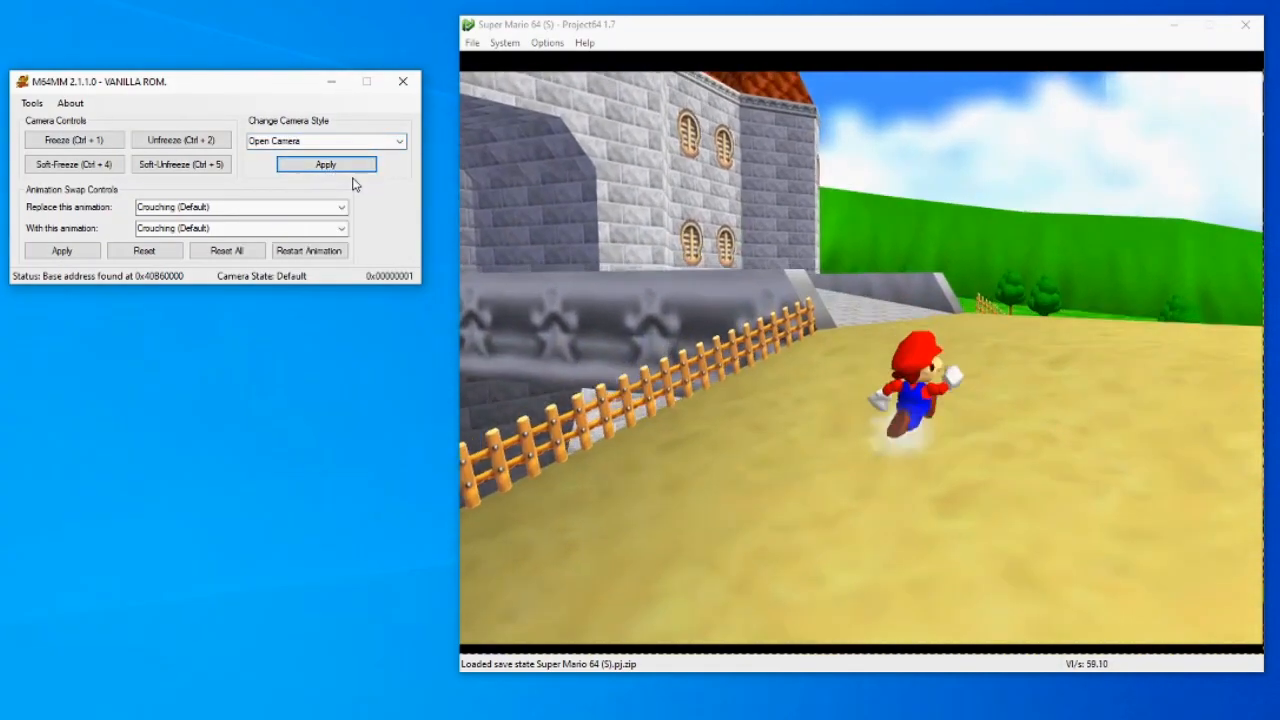
click(325, 164)
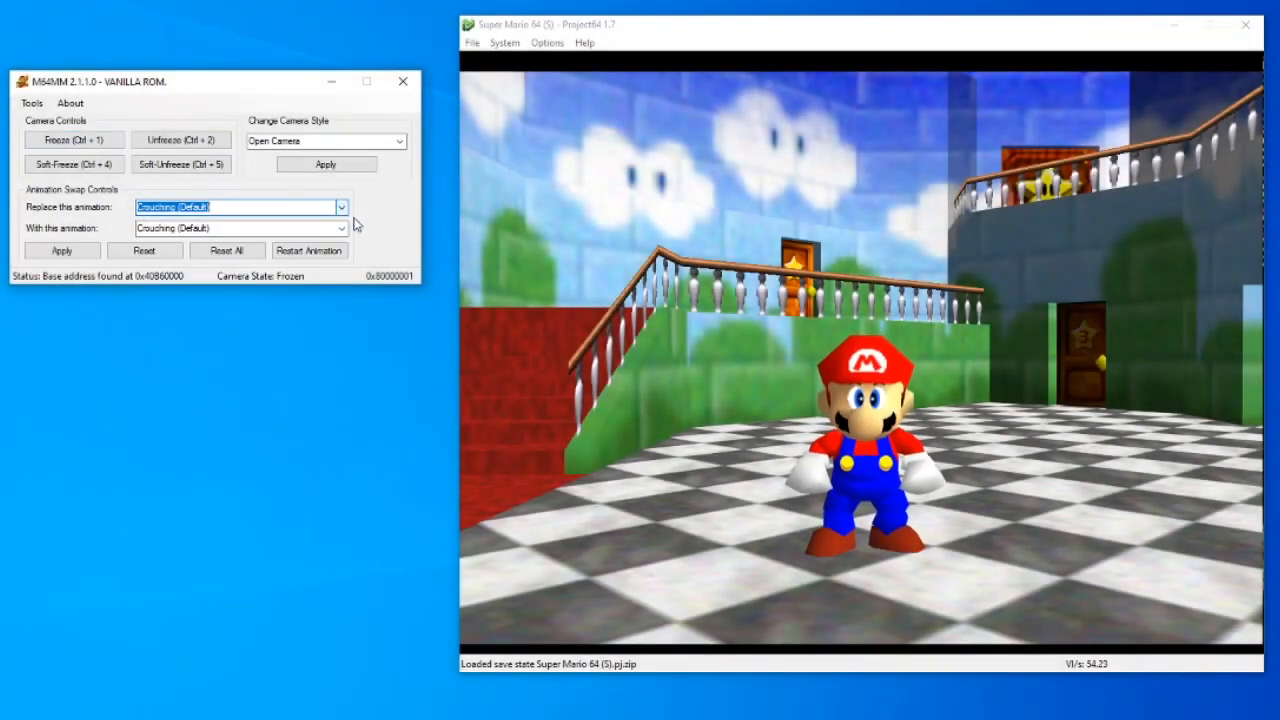
Step: Keep Crouching as the animation to replace and choose 'Lift hand (after defeating final Bowser)'
click(341, 206)
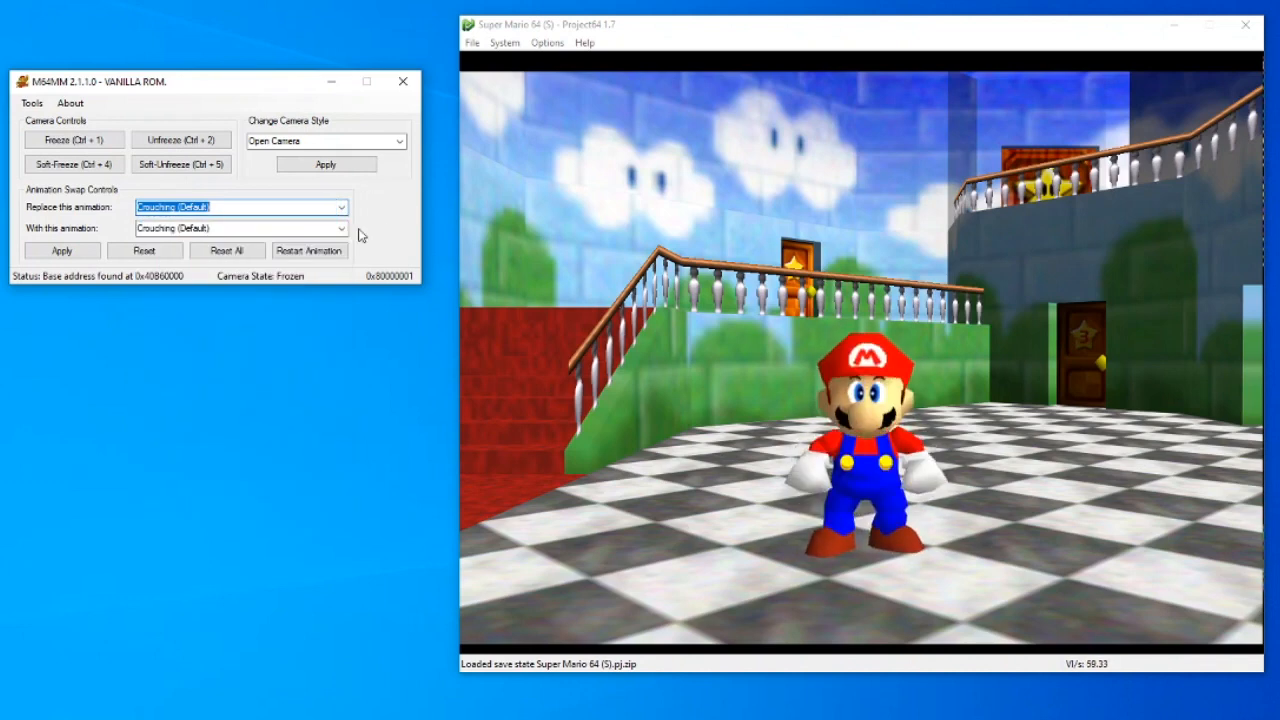
click(240, 228)
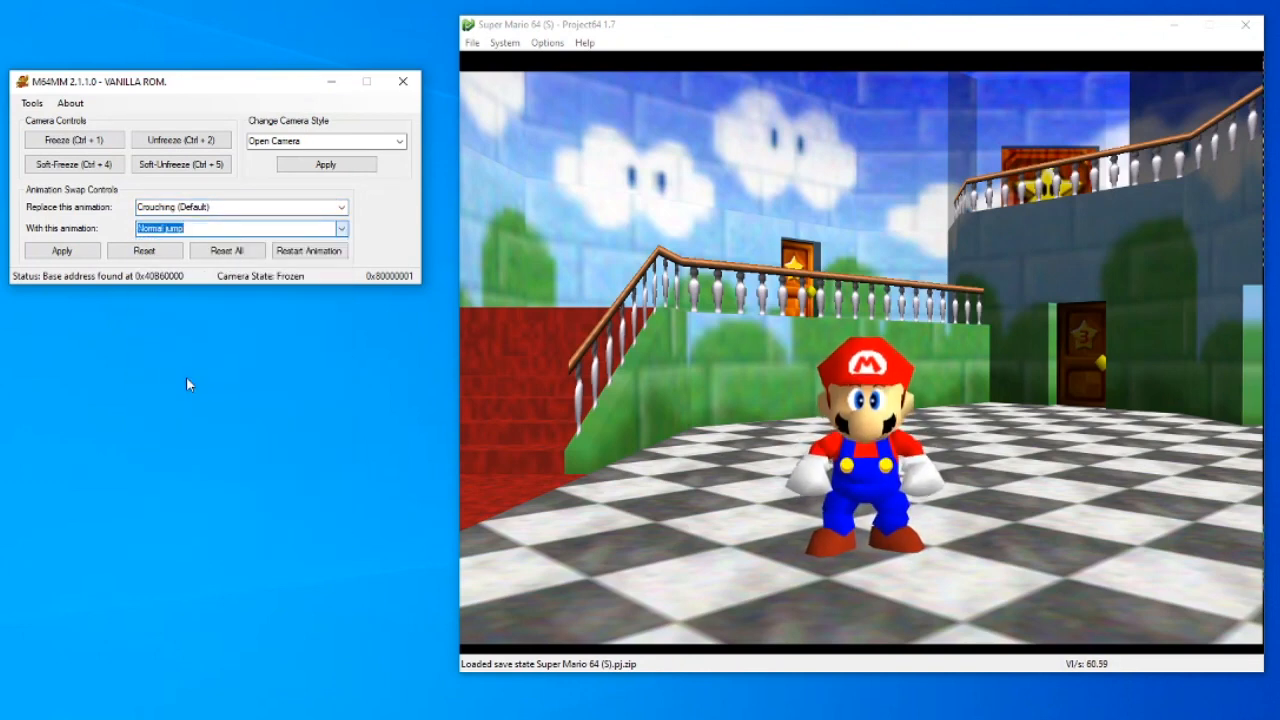
click(61, 250)
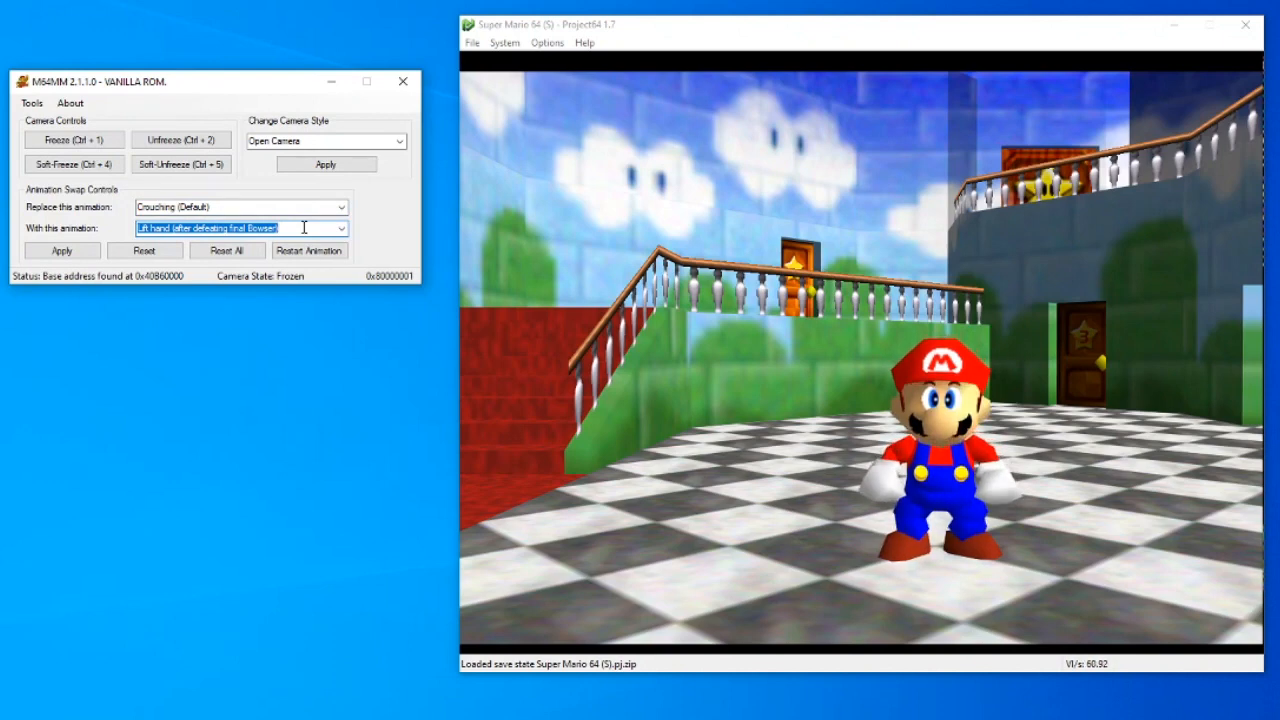
Step: Try 'In tree' as the replacement, clear the field, and restart Mario's animation
click(339, 228)
text(In tree)
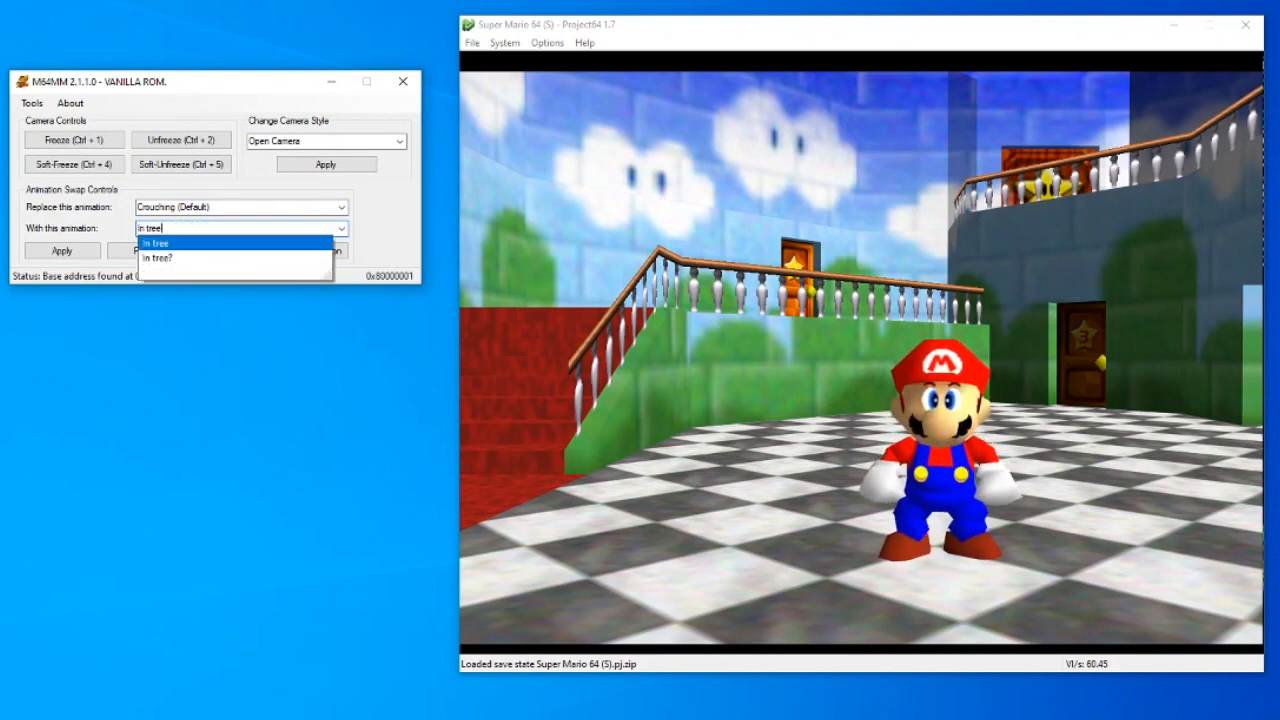
click(155, 243)
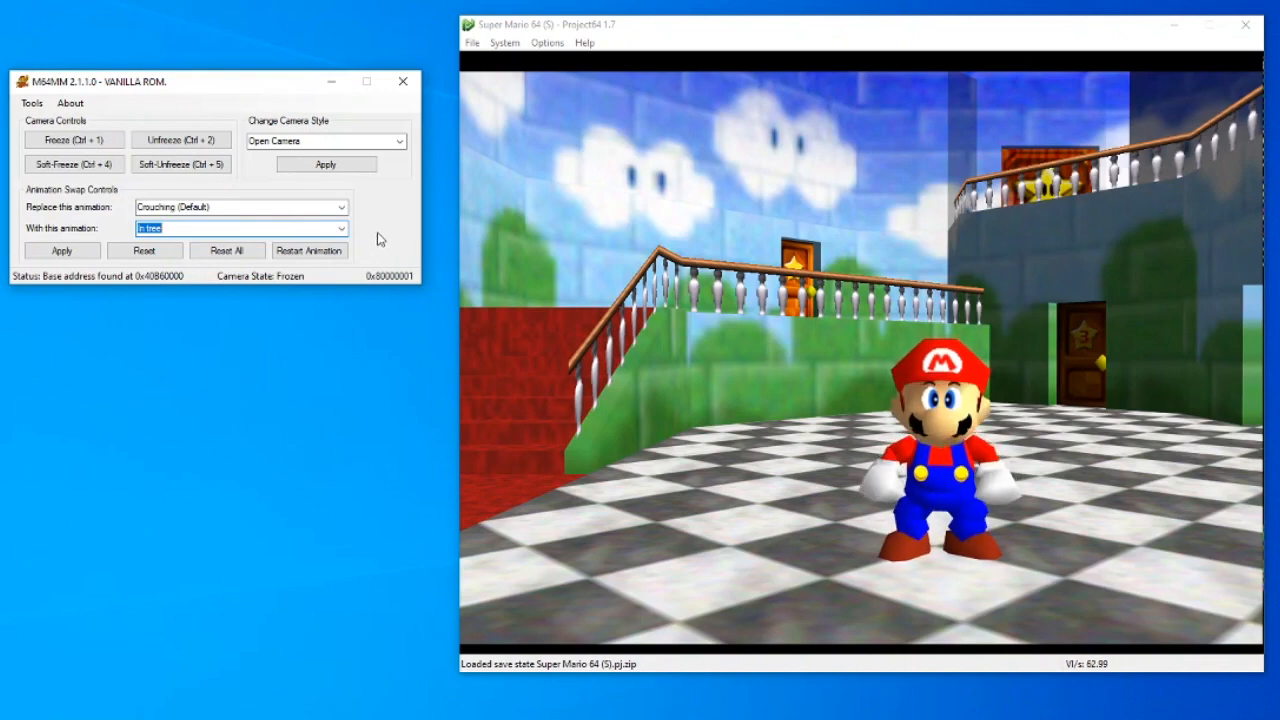
click(340, 228)
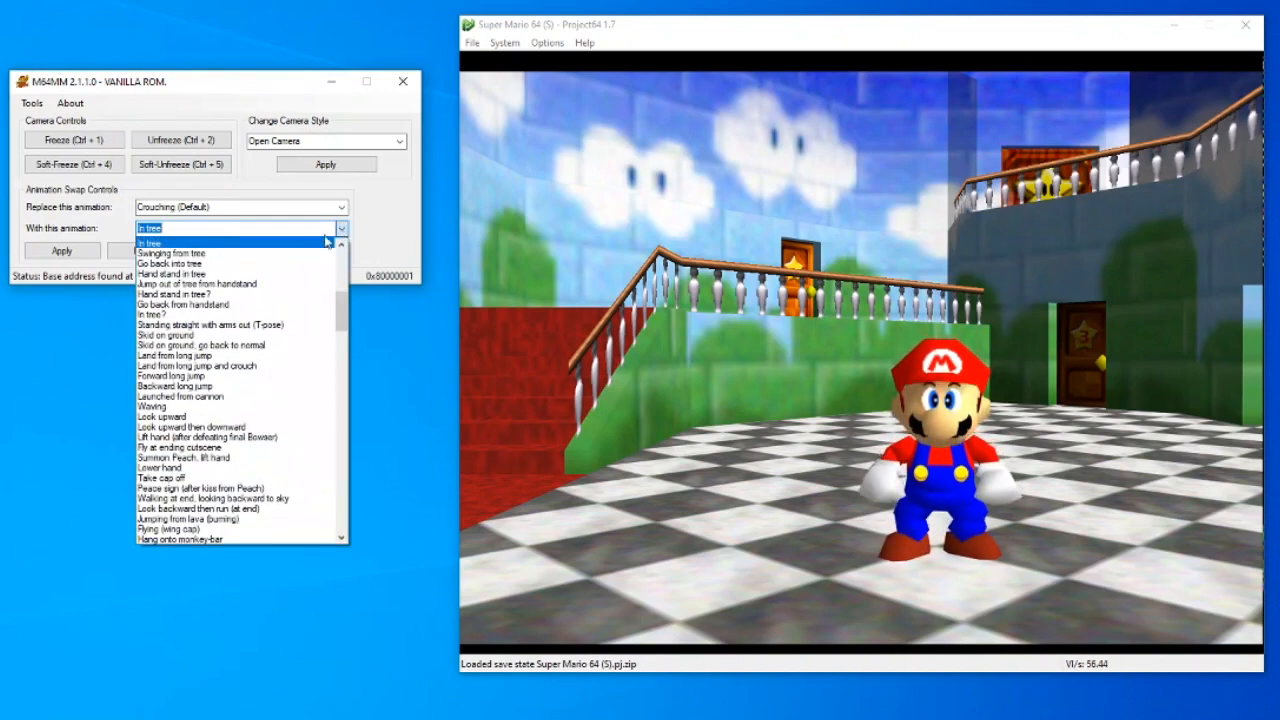
text(c)
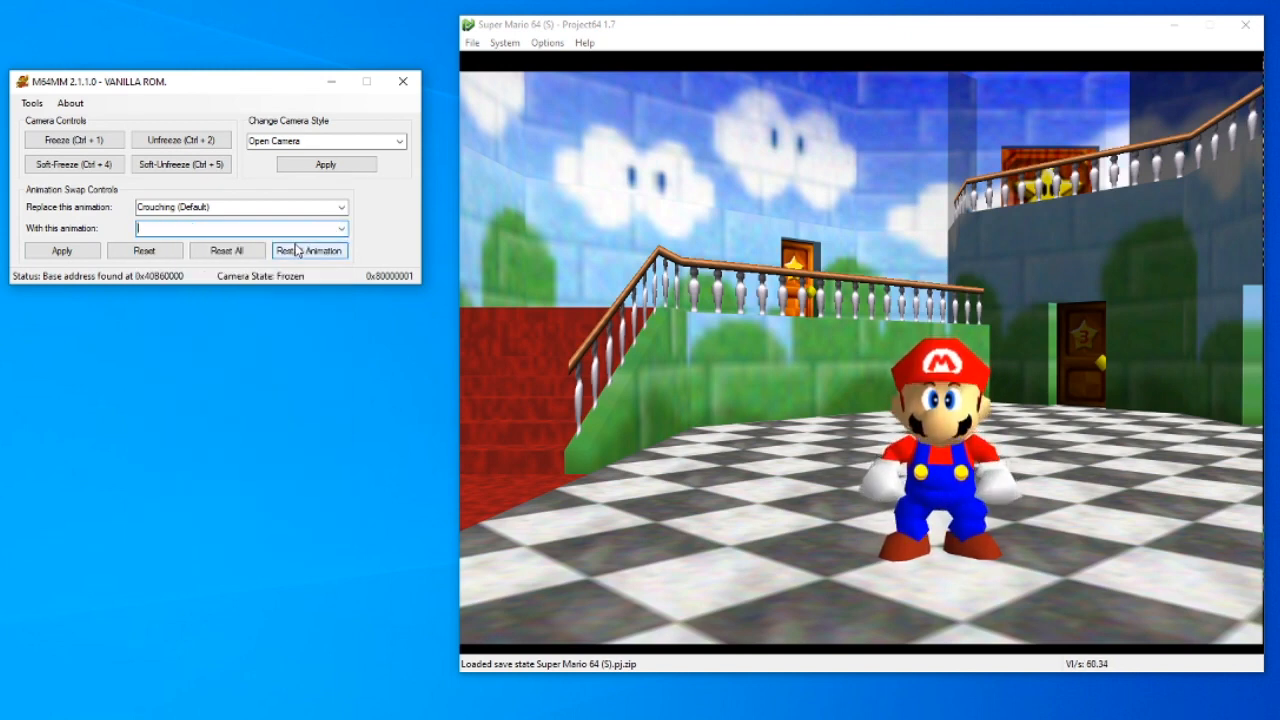
click(309, 250)
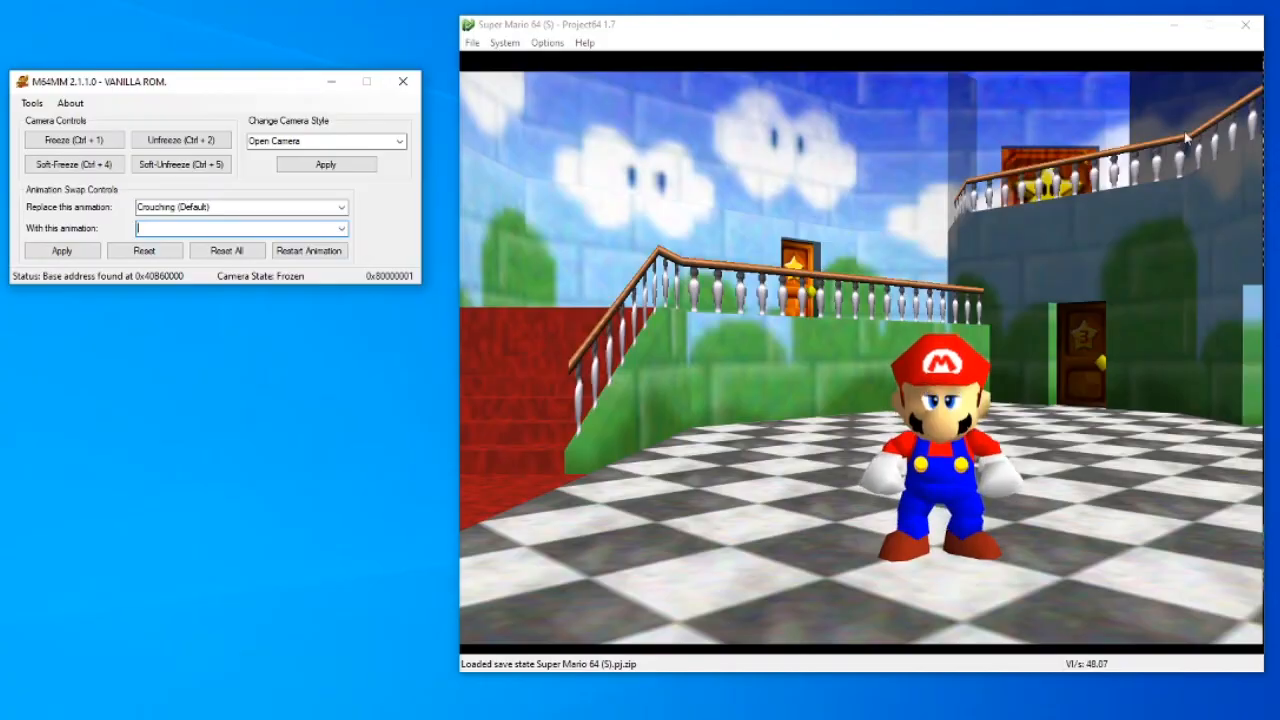
click(31, 103)
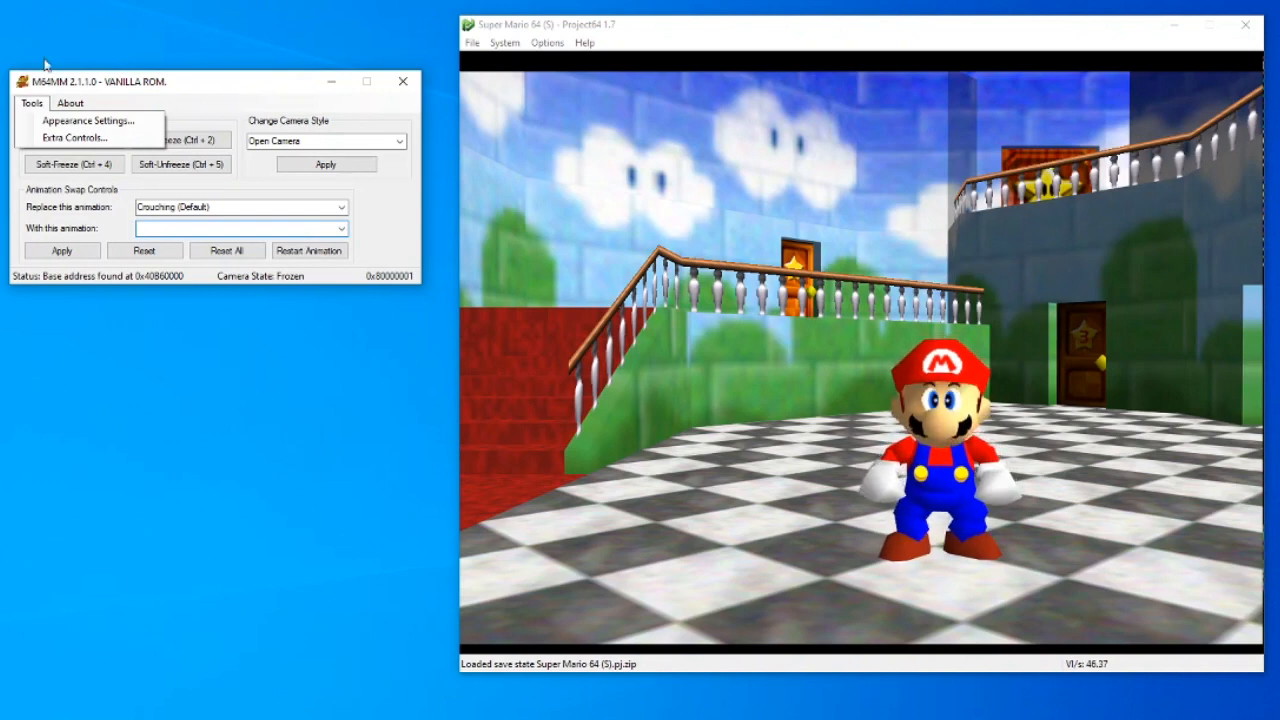
Step: In Appearance Settings, import a black colour code for Mario and export it
click(88, 120)
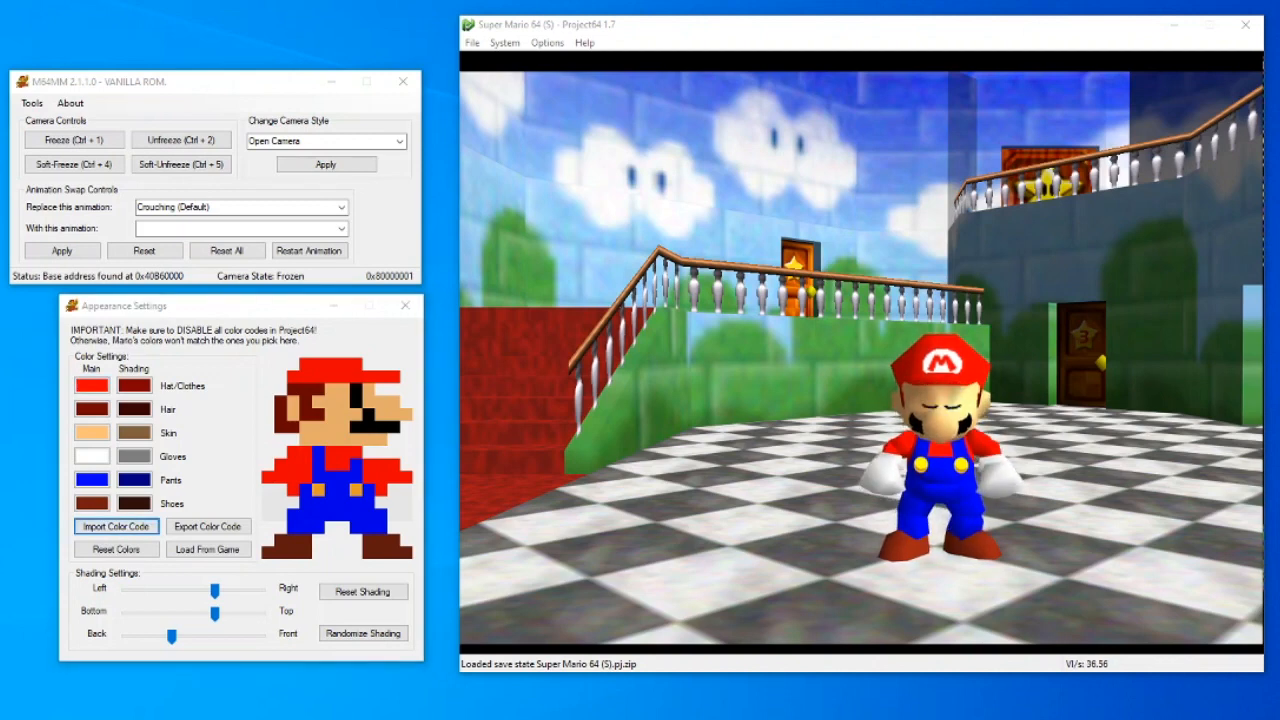
click(116, 526)
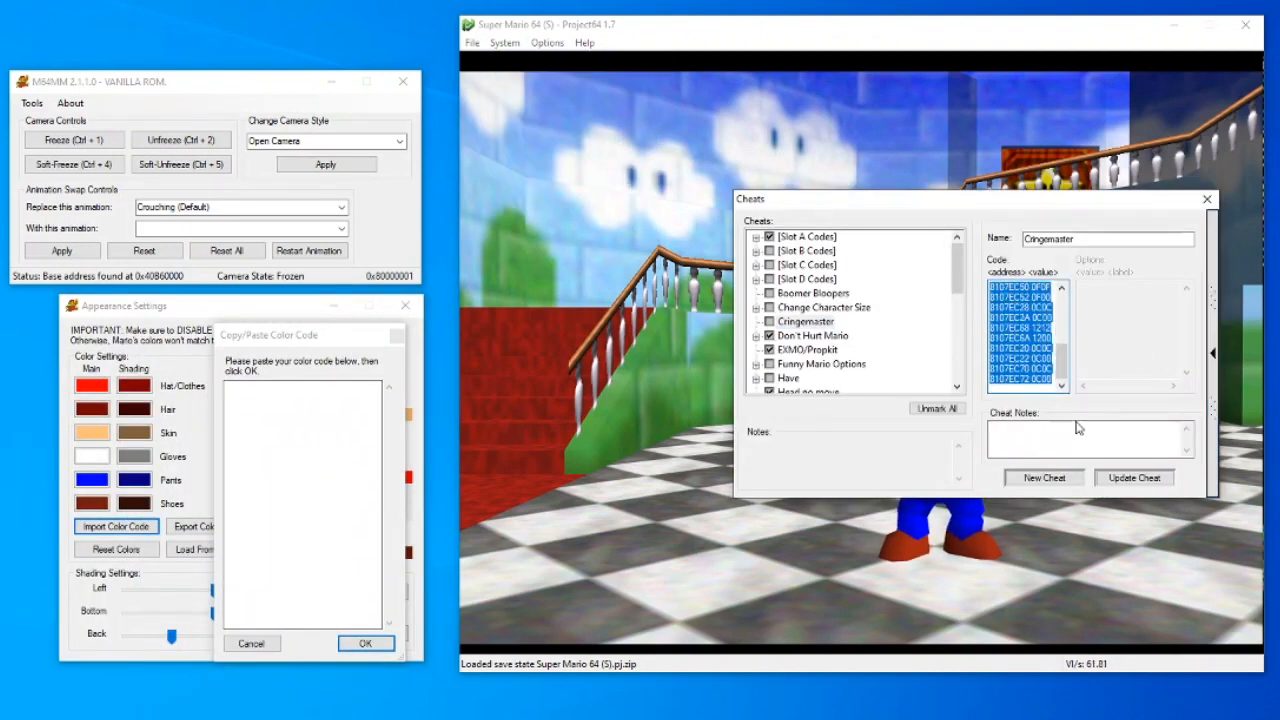
click(365, 643)
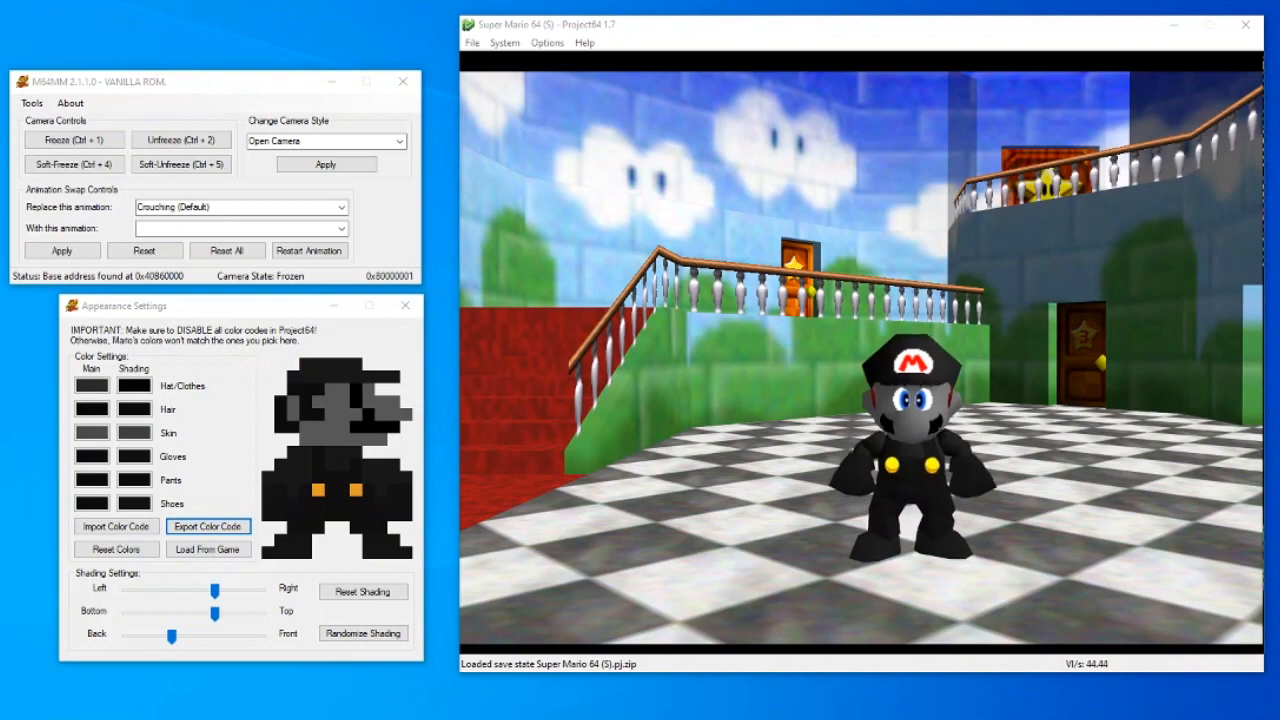
click(208, 526)
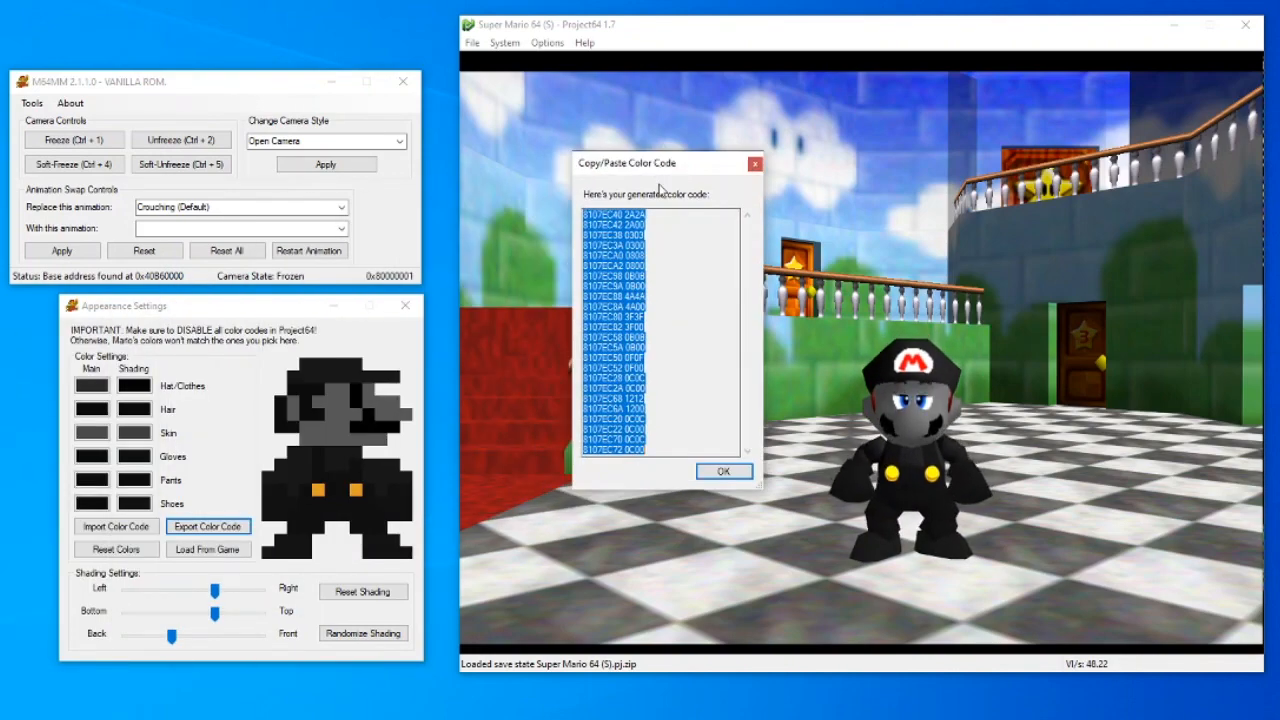
click(723, 471)
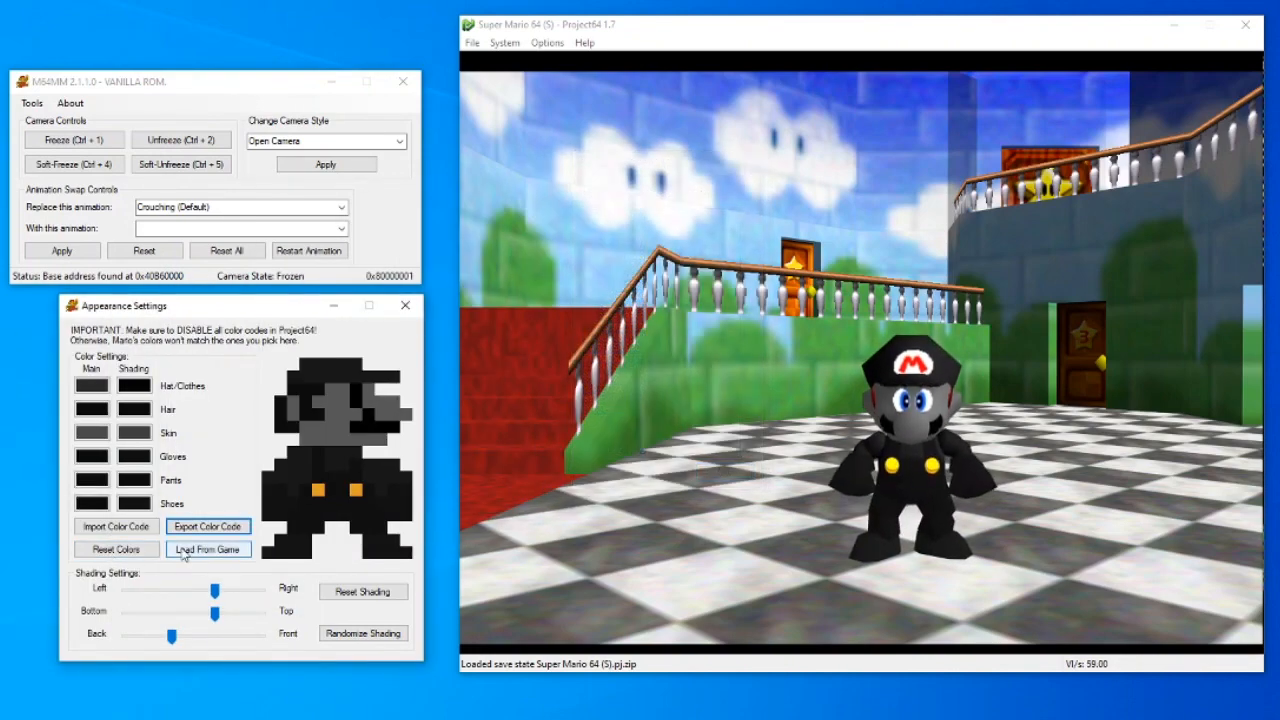
Step: Reset Mario's colours, load them from the game, and set them as defaults
click(116, 549)
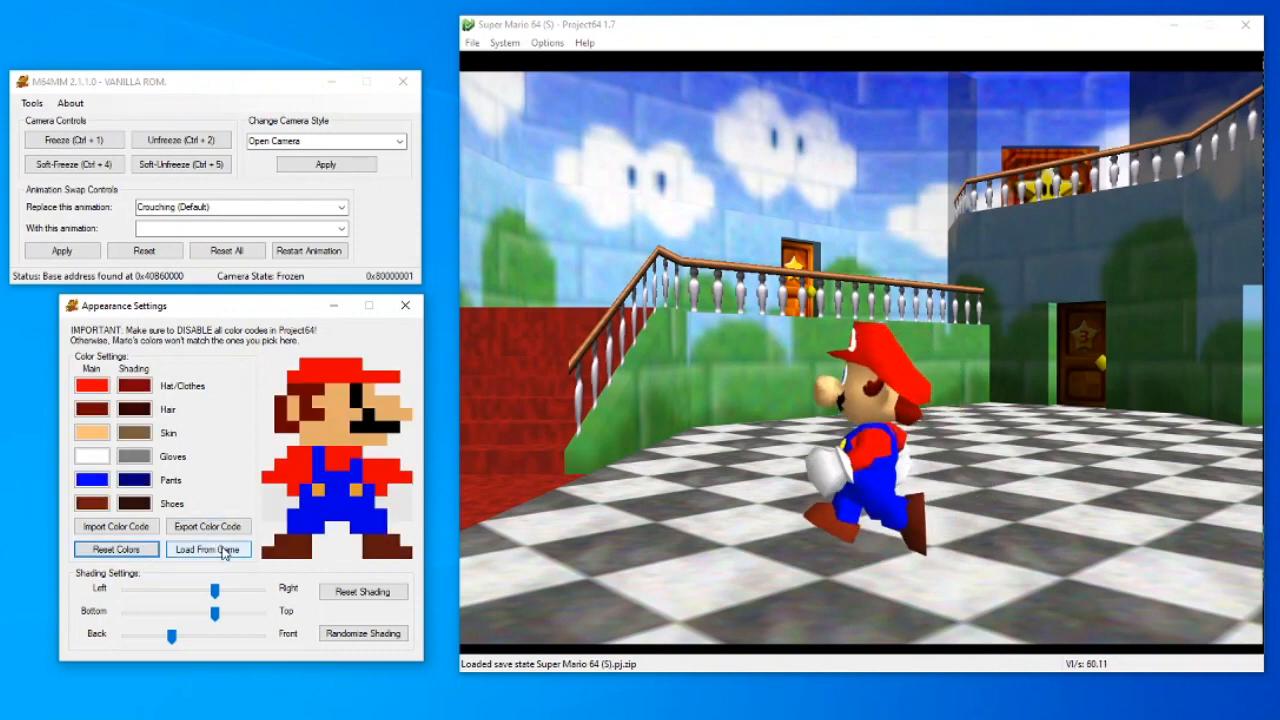
click(208, 548)
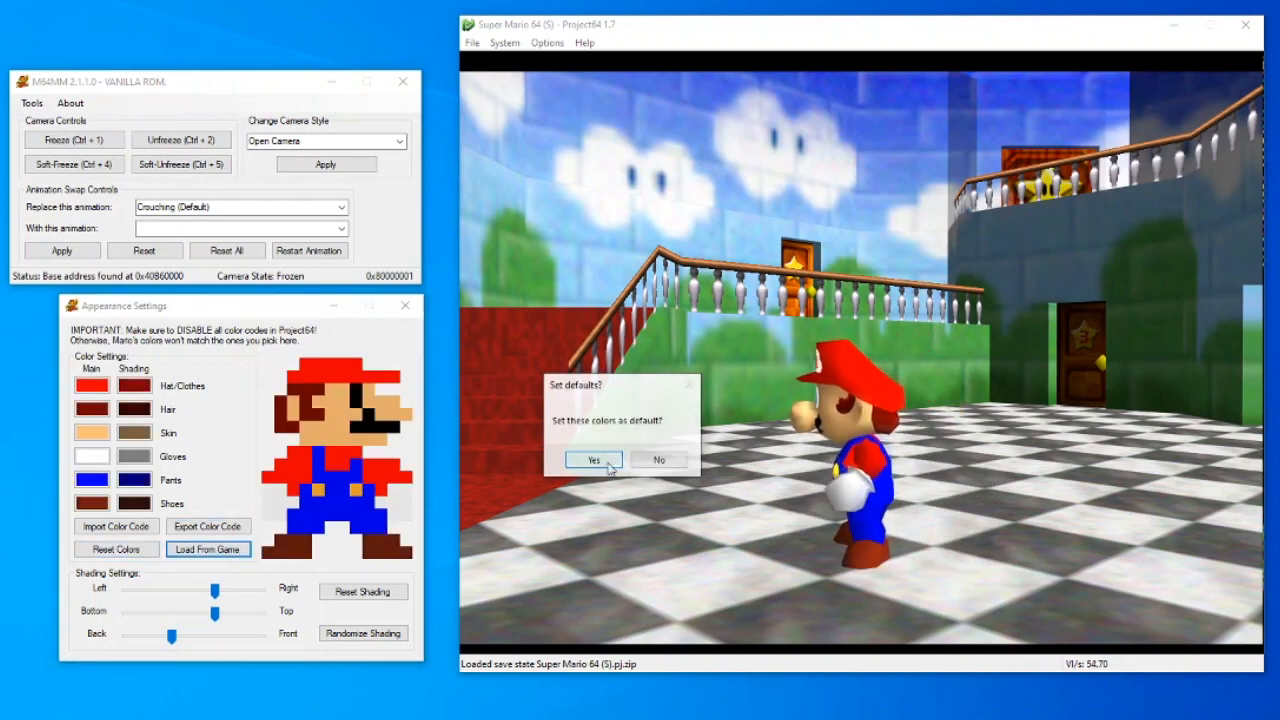
click(592, 460)
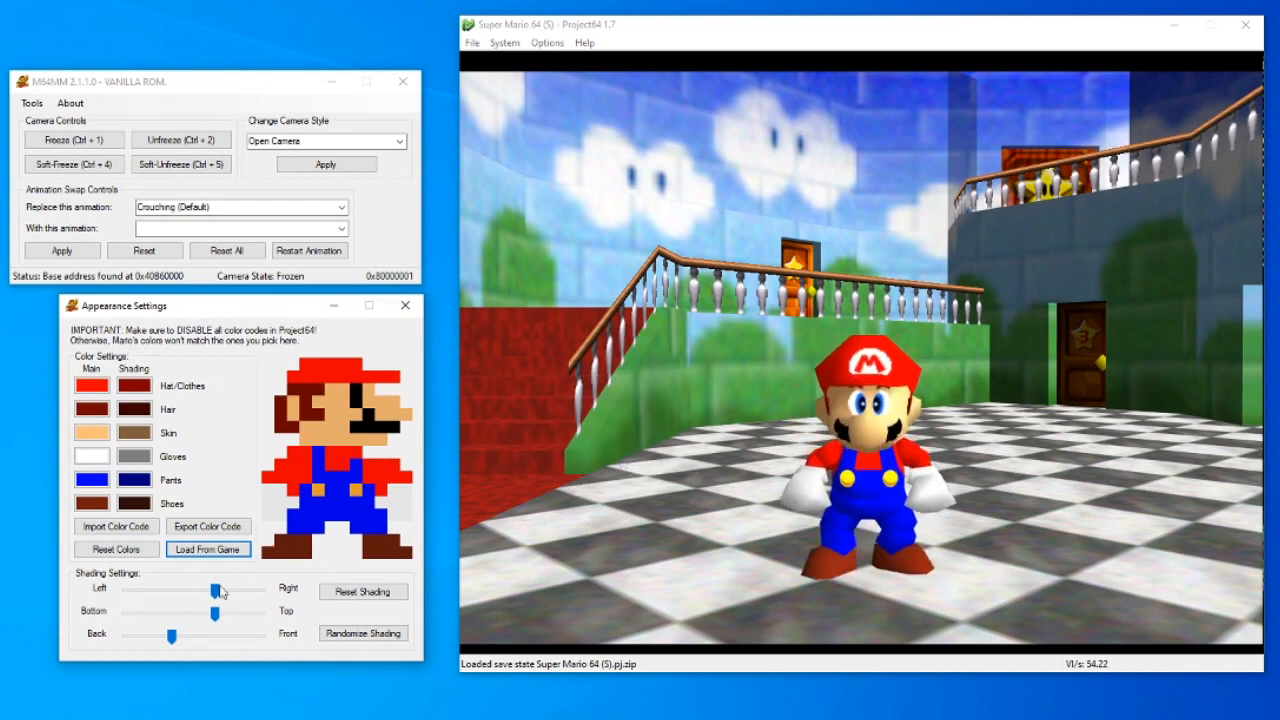
Step: Drag the Shading Settings sliders to shift Mario's shading light direction
drag(210, 591, 122, 591)
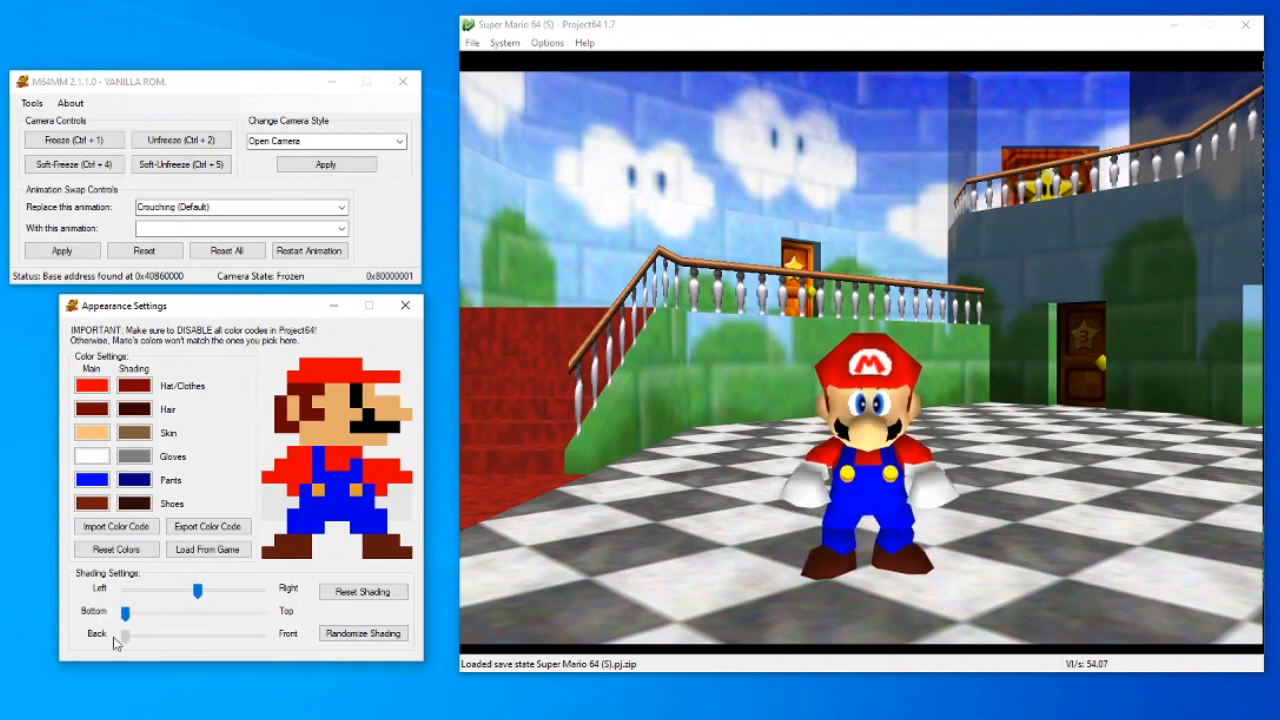
drag(125, 633, 230, 635)
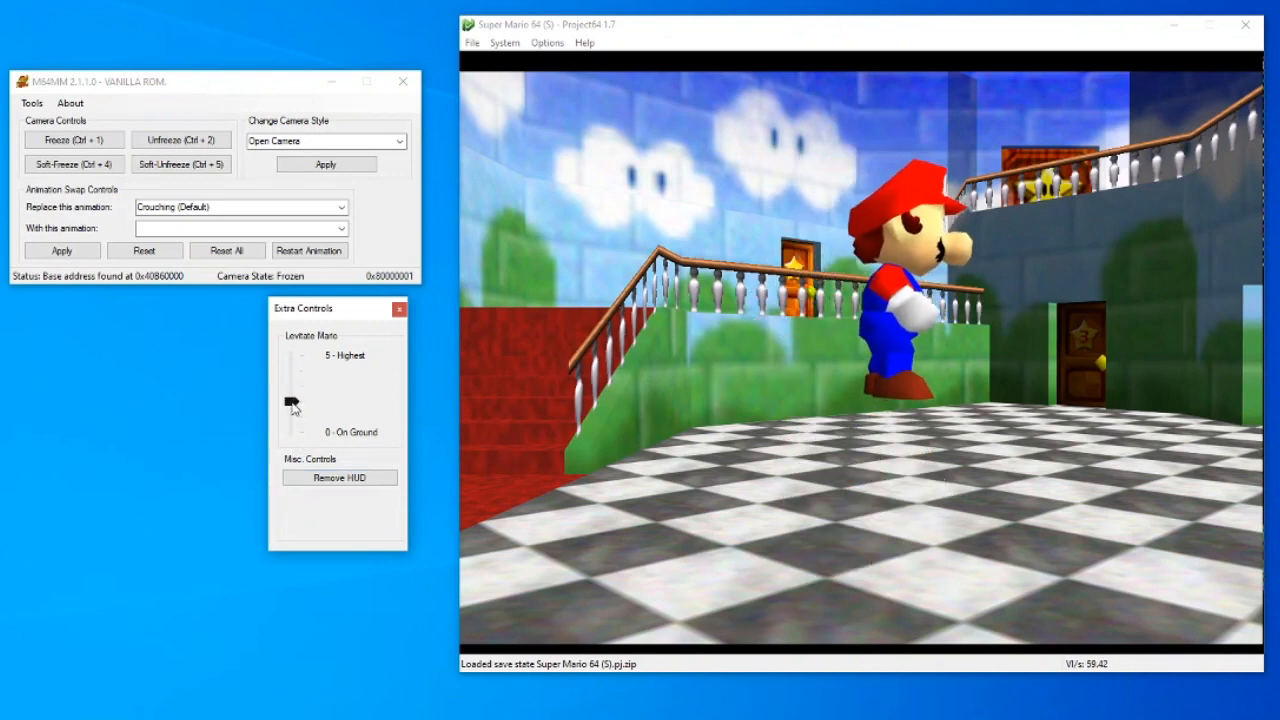
Step: Set Levitate Mario to 0 - On Ground and remove the HUD
click(61, 250)
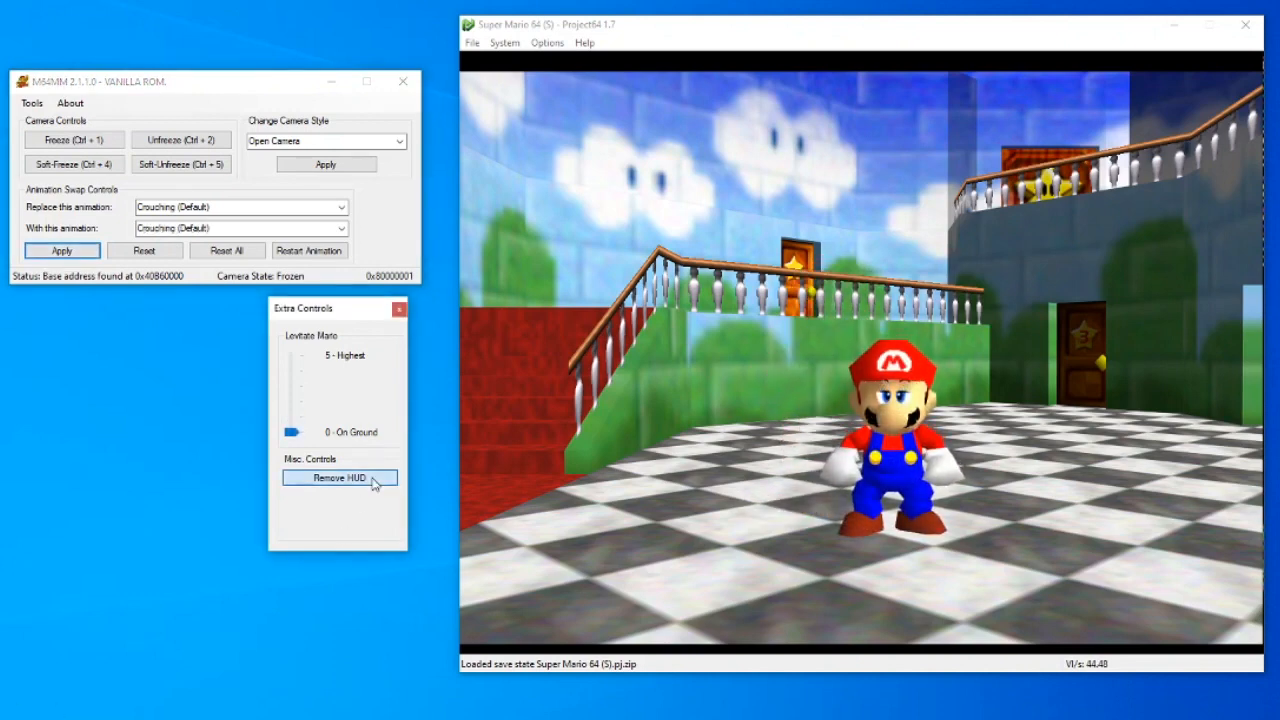
click(339, 477)
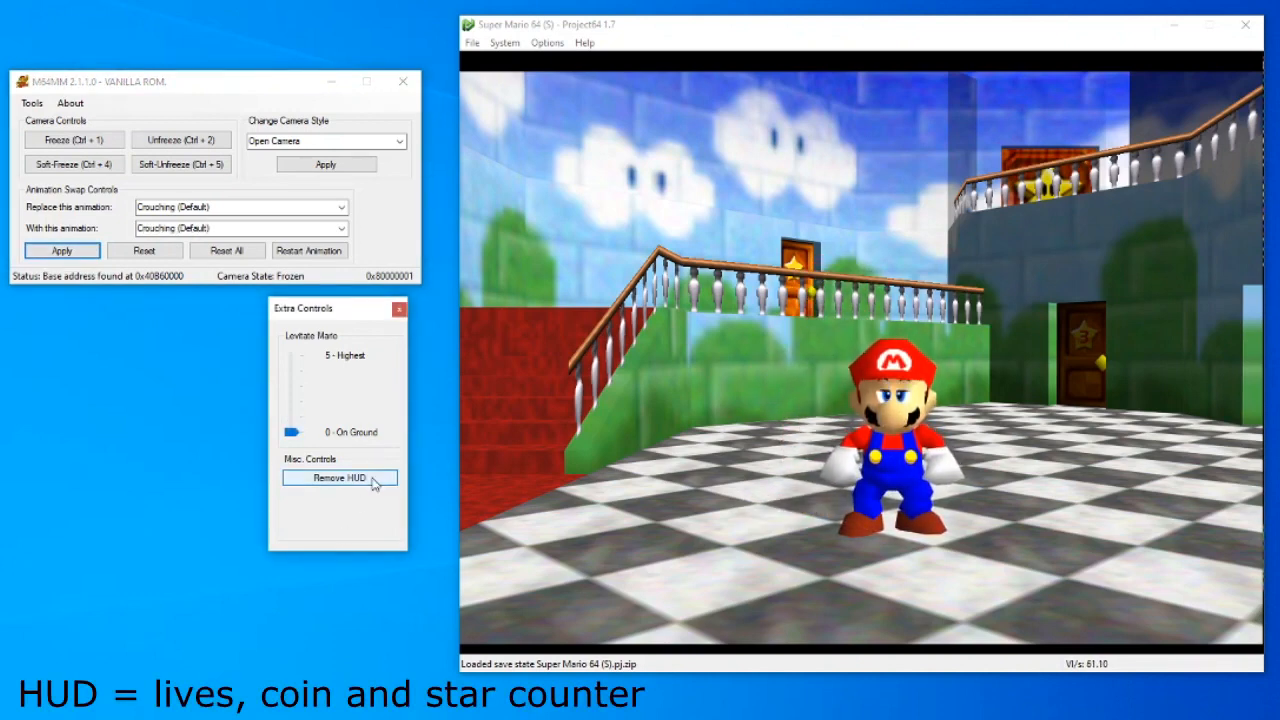
click(339, 477)
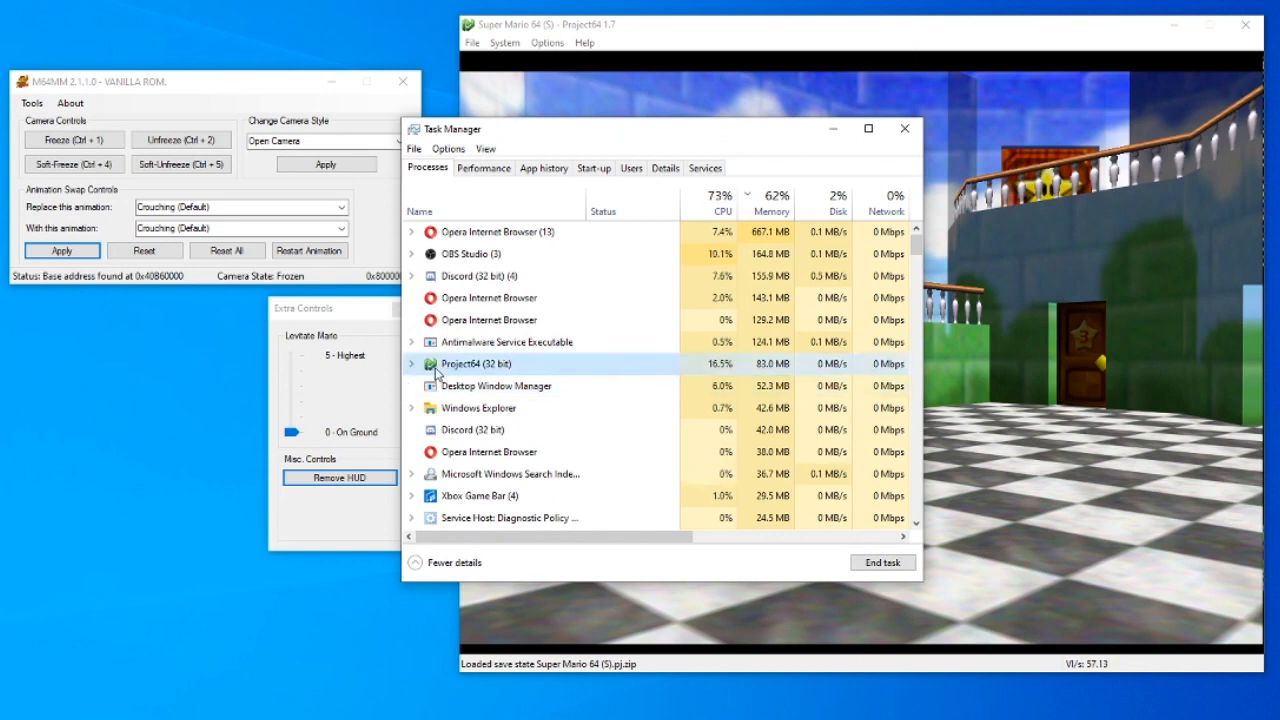
Step: Expand and select Project64 (32 bit) in Processes, then end its task
click(411, 363)
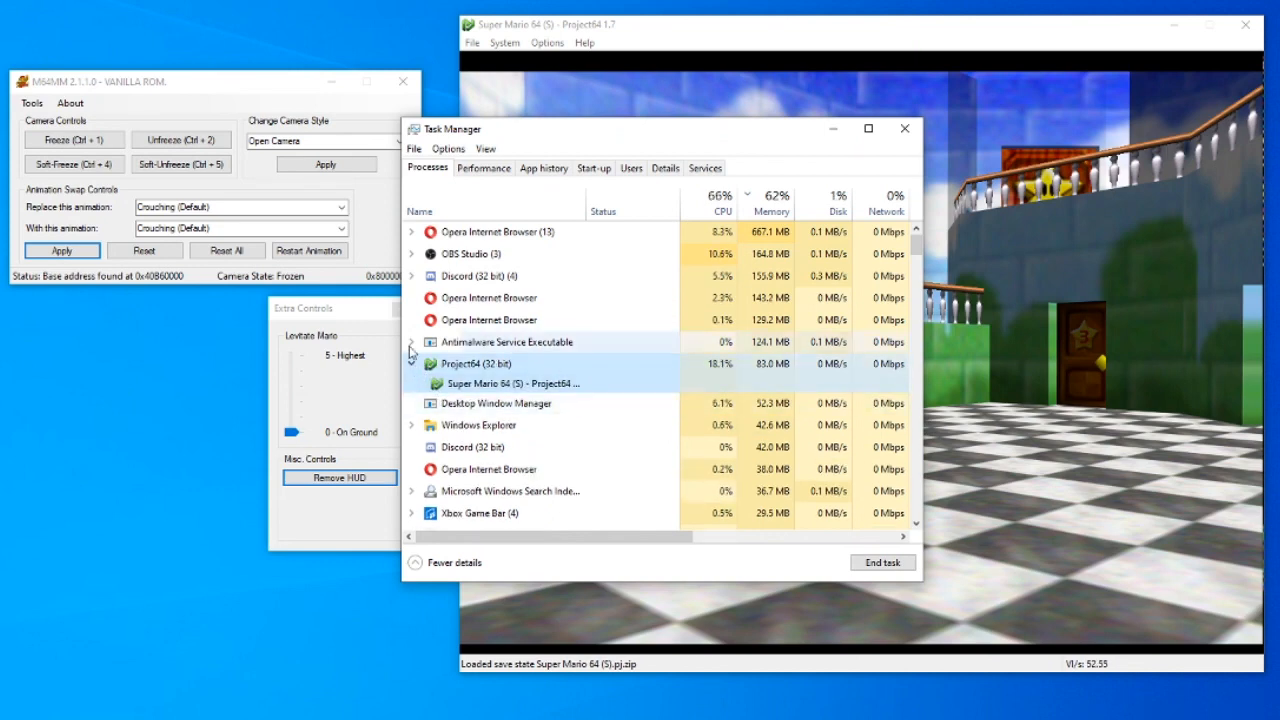
click(411, 363)
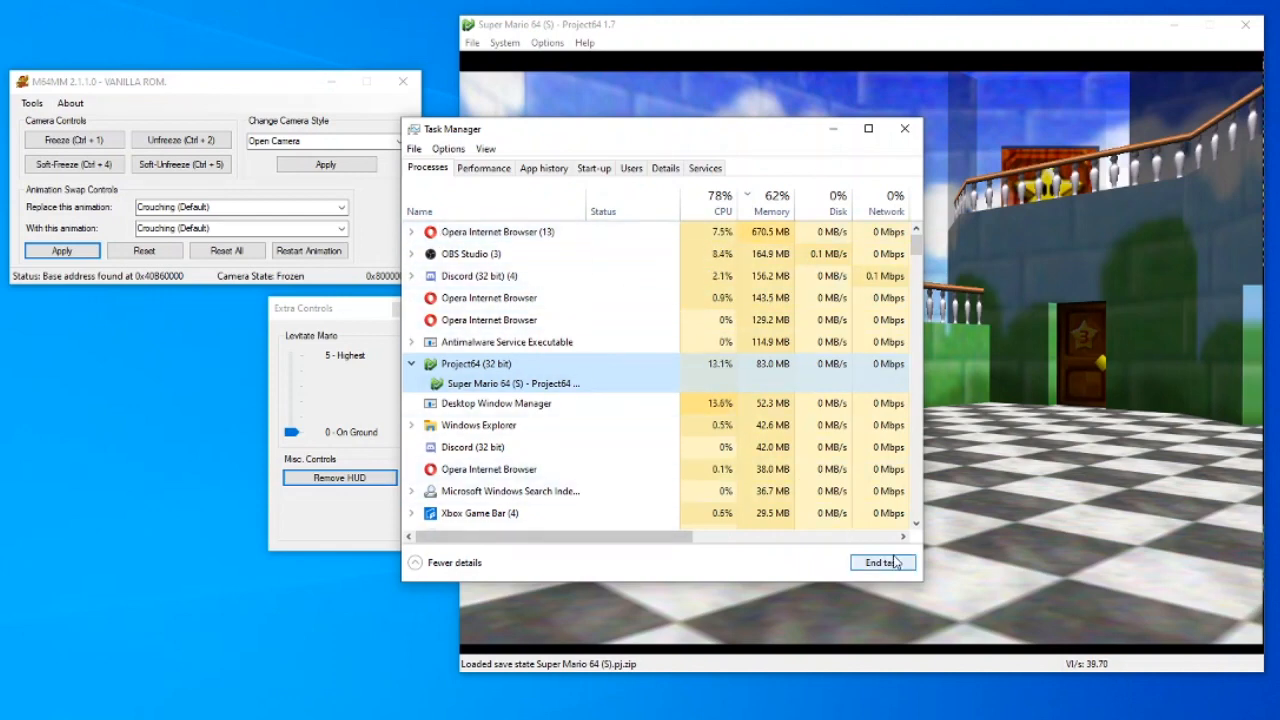
click(879, 562)
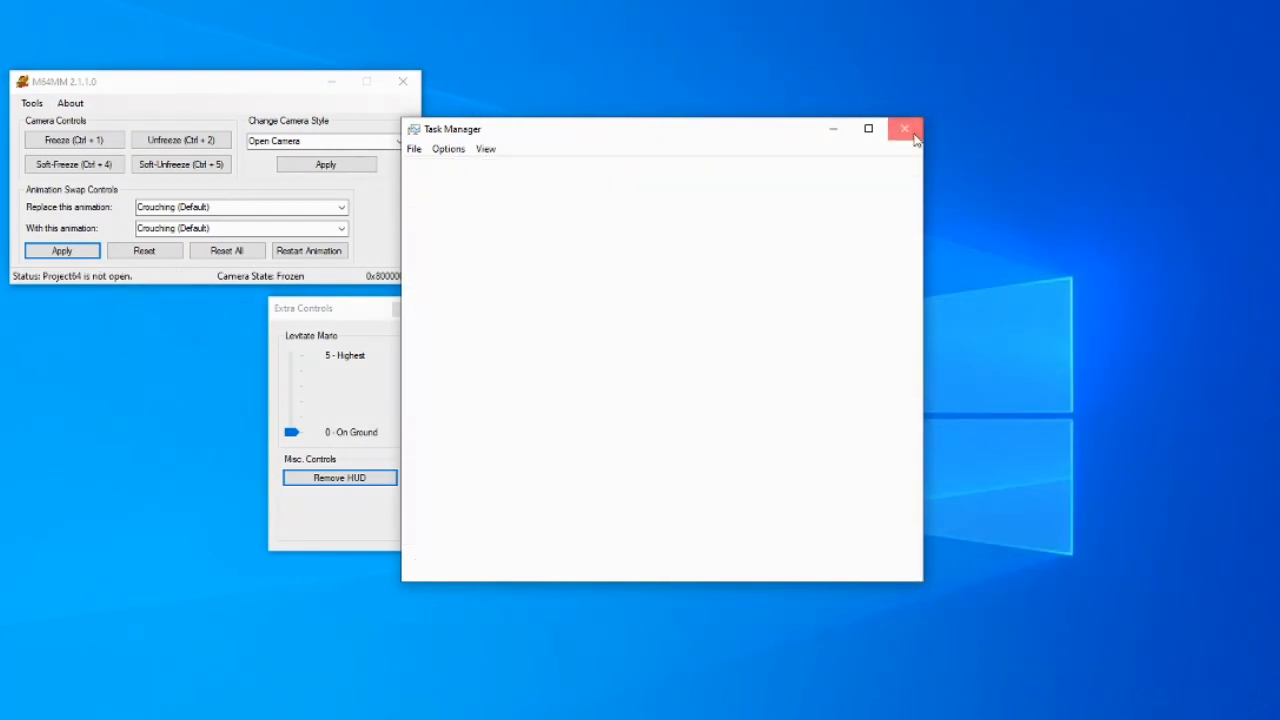